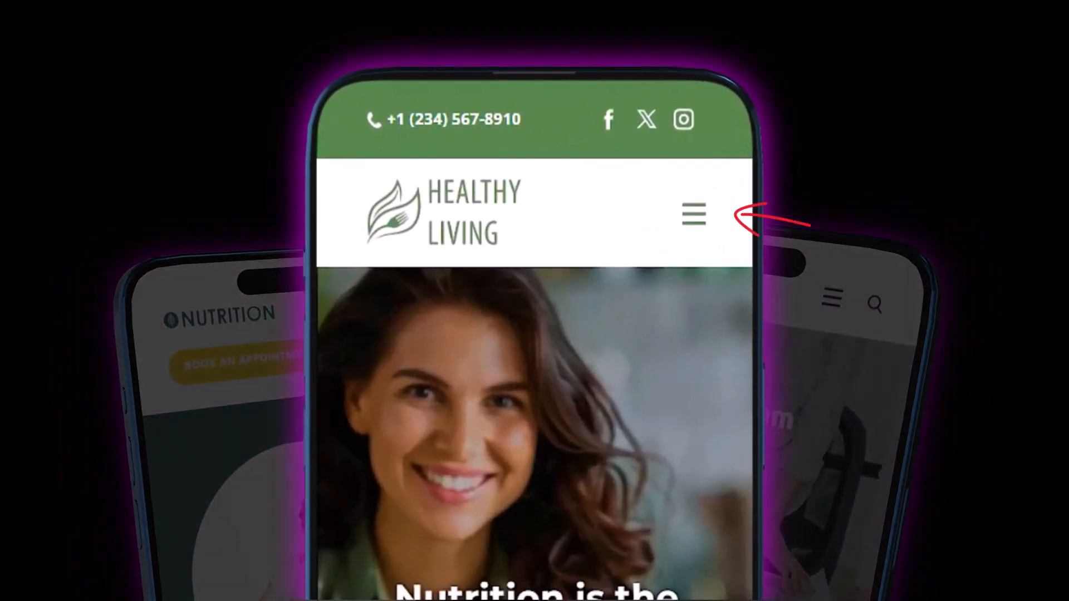
Step: Browse the sample sites' About and FAQ pages and land on the Wanderlust Home page in the editor
{"action": "left_click", "coordinate": [694, 214]}
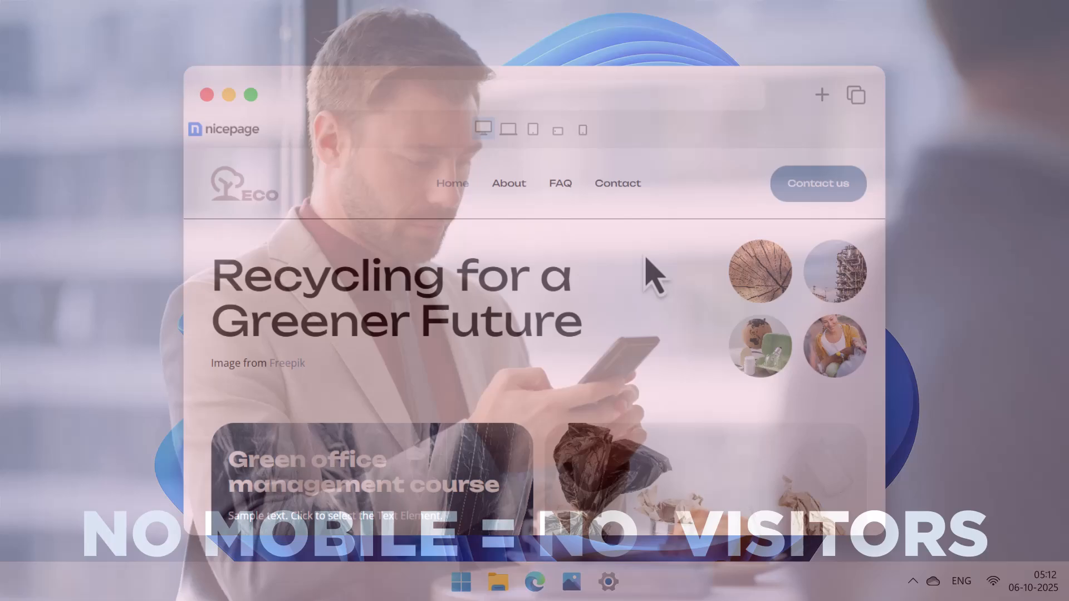
{"action": "left_click", "coordinate": [508, 183]}
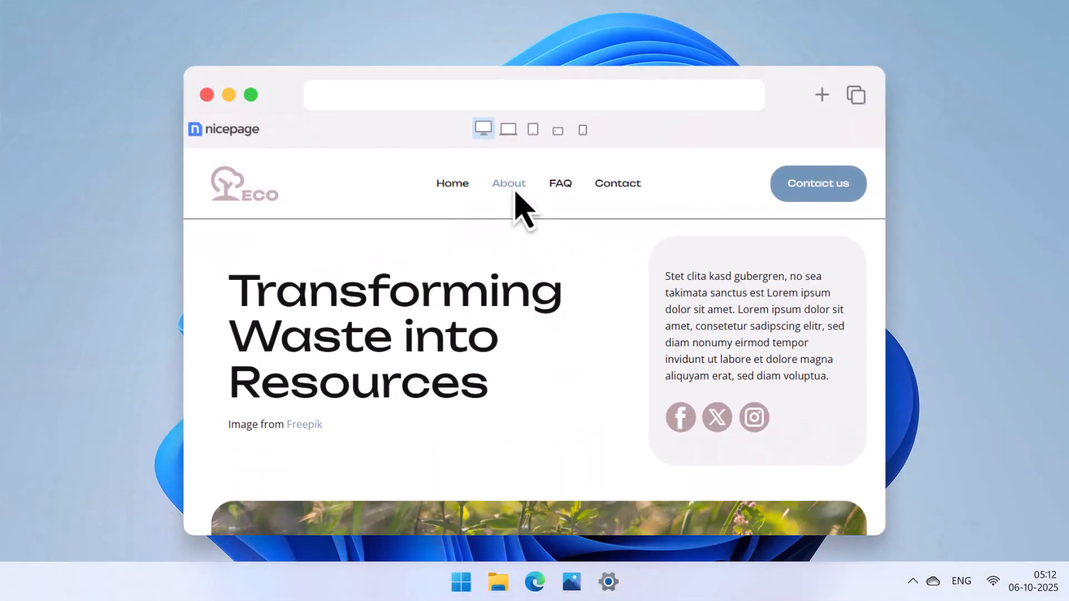
{"action": "left_click", "coordinate": [560, 183]}
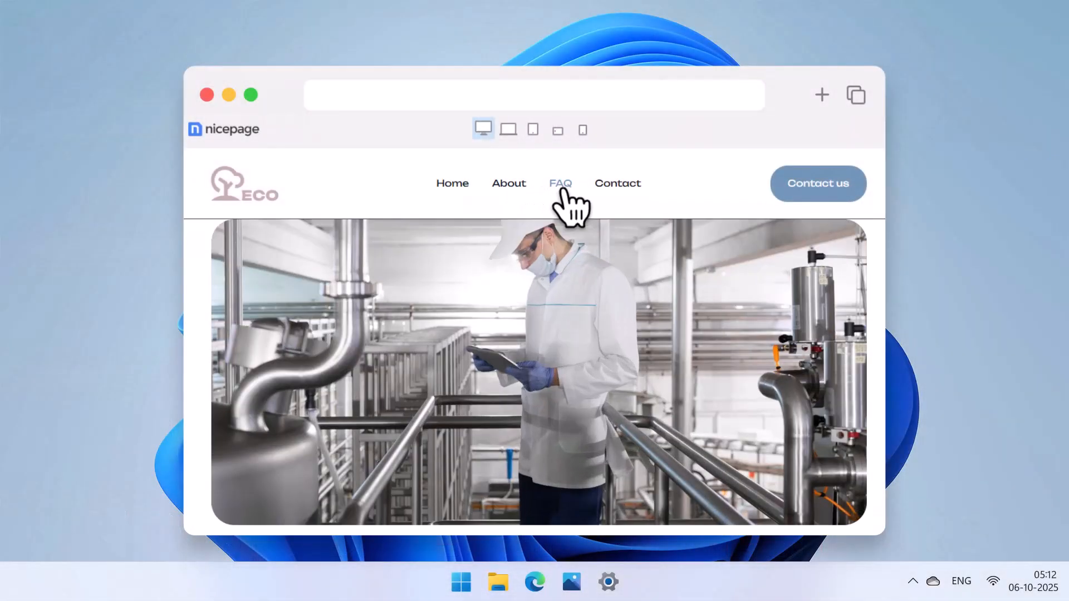
{"action": "left_click", "coordinate": [582, 129]}
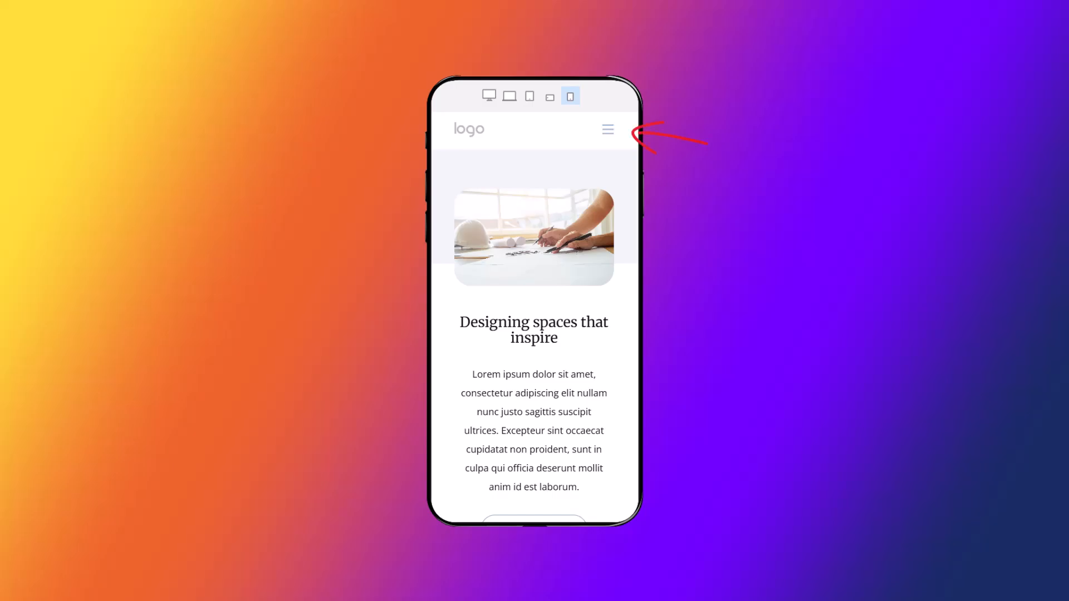
{"action": "left_click", "coordinate": [606, 129]}
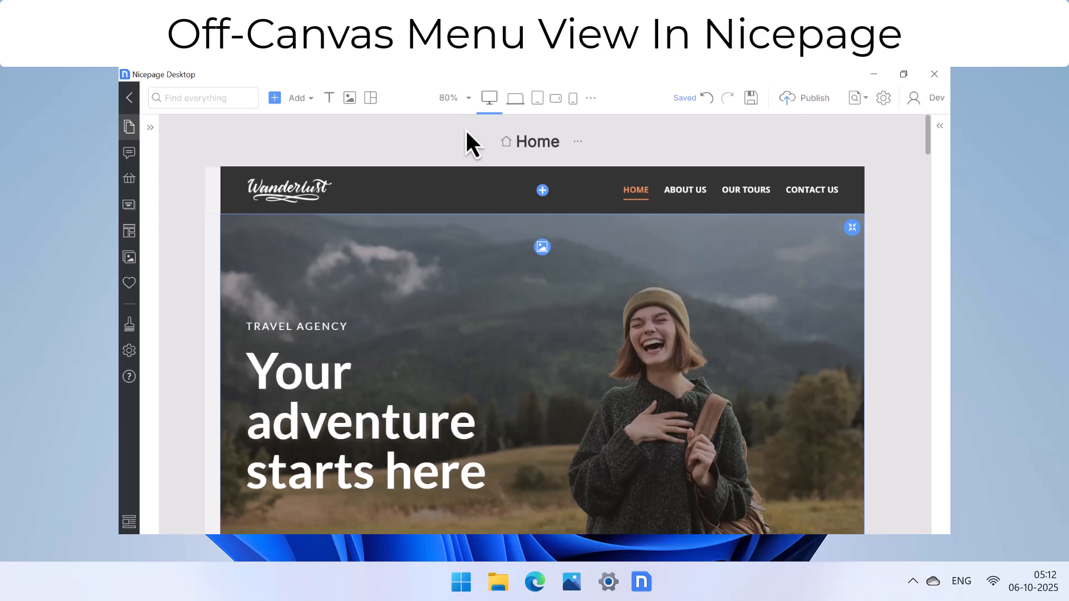
Step: Preview the header at laptop, tablet and landscape phone widths, then return to desktop view
{"action": "left_click", "coordinate": [903, 73]}
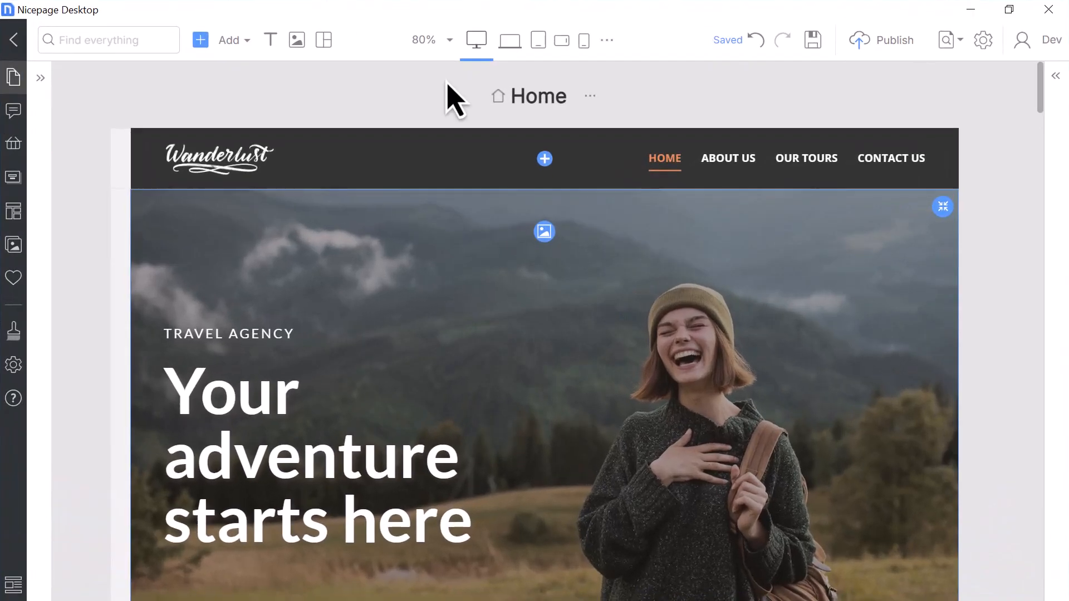
{"action": "left_click", "coordinate": [509, 40]}
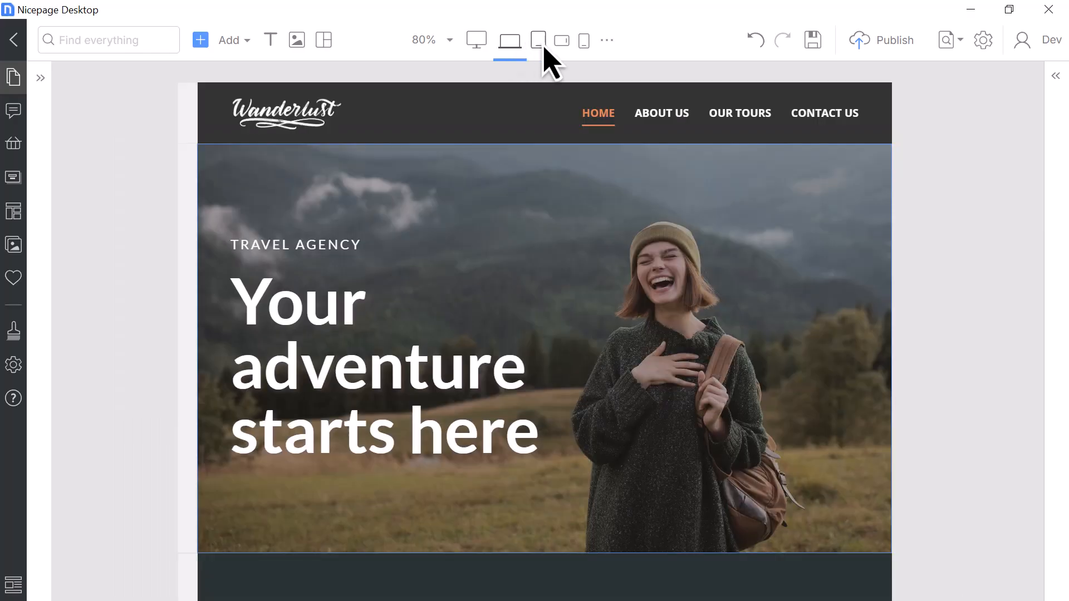
{"action": "left_click", "coordinate": [582, 40]}
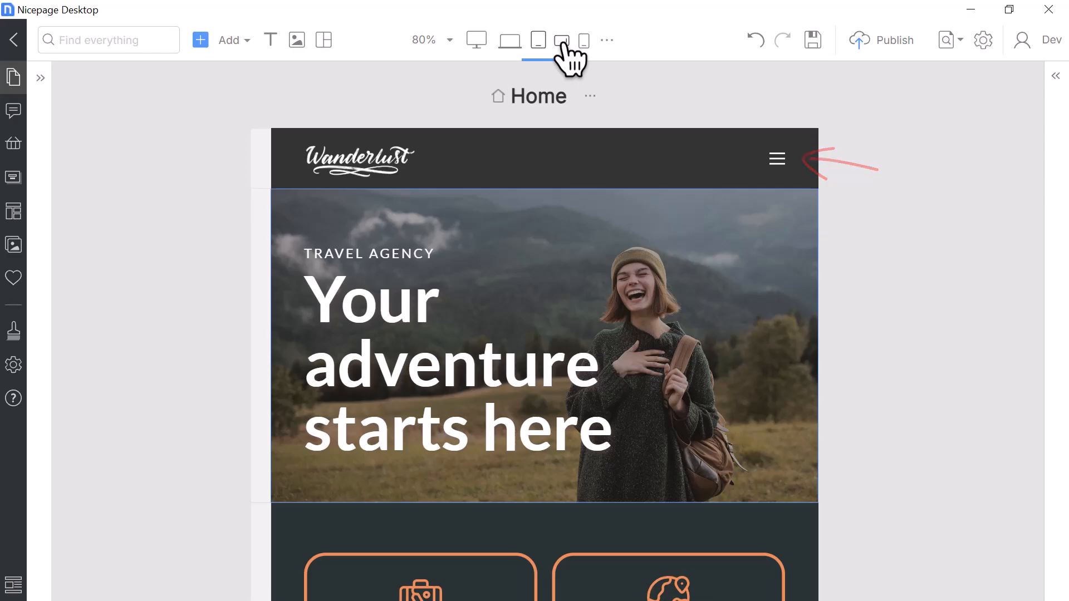
{"action": "left_click", "coordinate": [585, 40]}
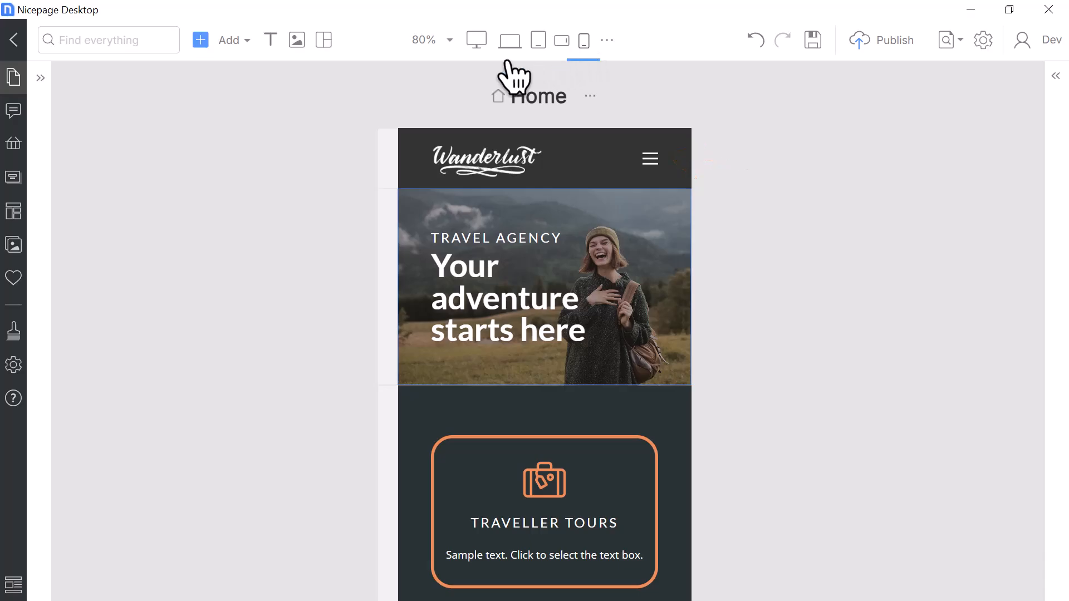
{"action": "left_click", "coordinate": [475, 41]}
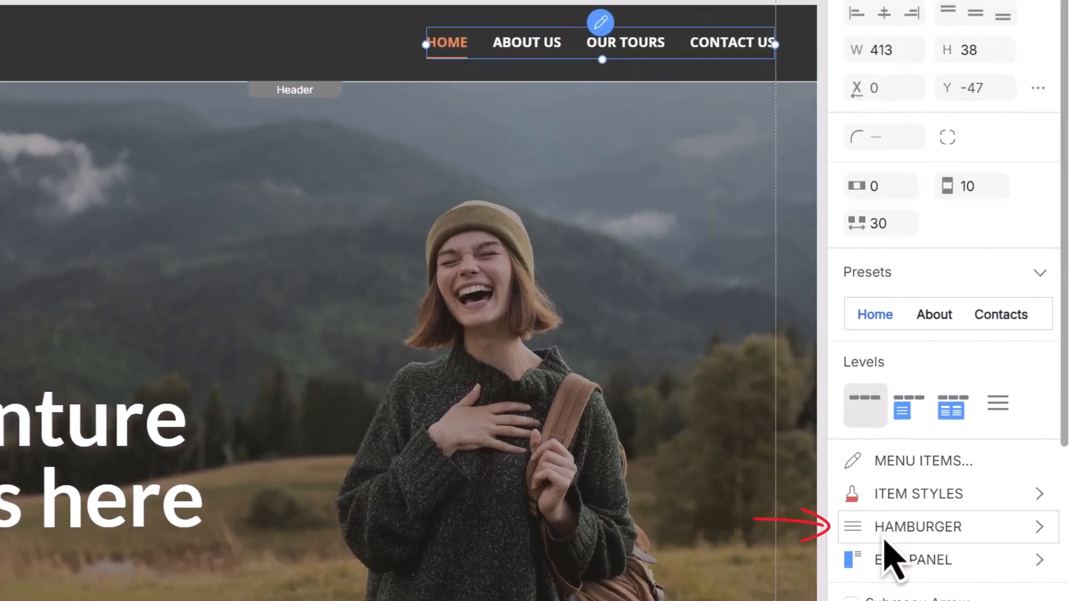
Step: Show the header menu's Hamburger For views and Off-Canvas open type settings
{"action": "left_click", "coordinate": [917, 526]}
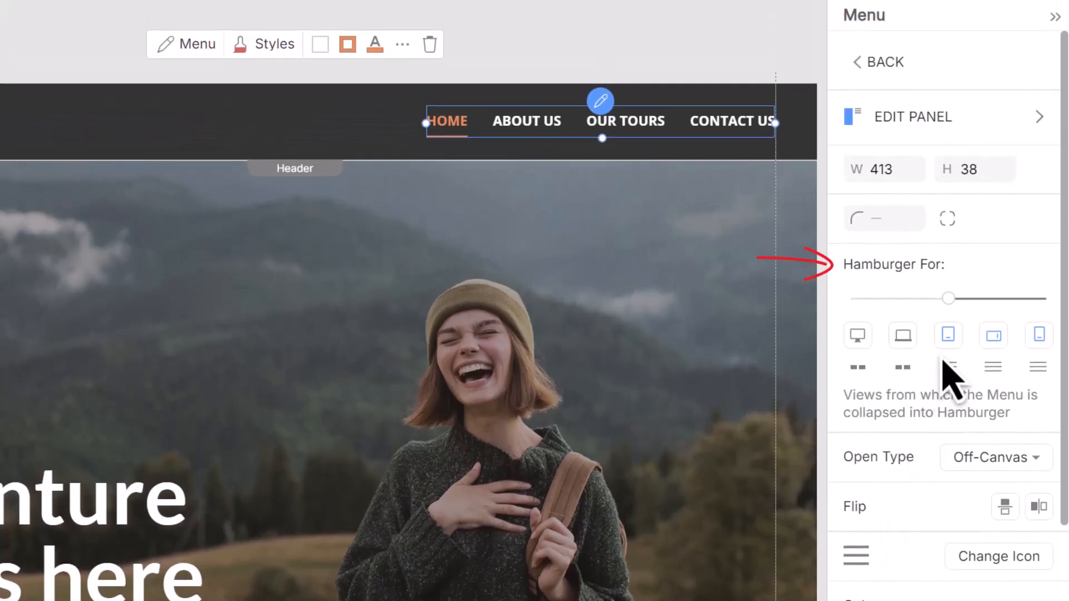
{"action": "mouse_move", "coordinate": [921, 327]}
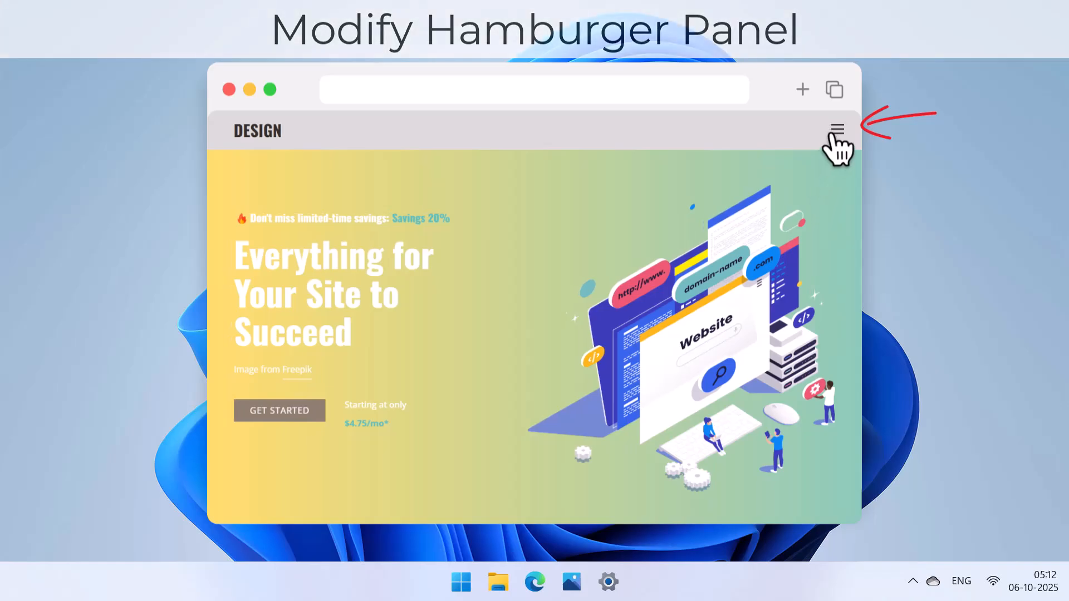
Step: Select the Page 2 header hamburger and enter Edit Panel for its off-canvas menu
{"action": "left_click", "coordinate": [836, 129]}
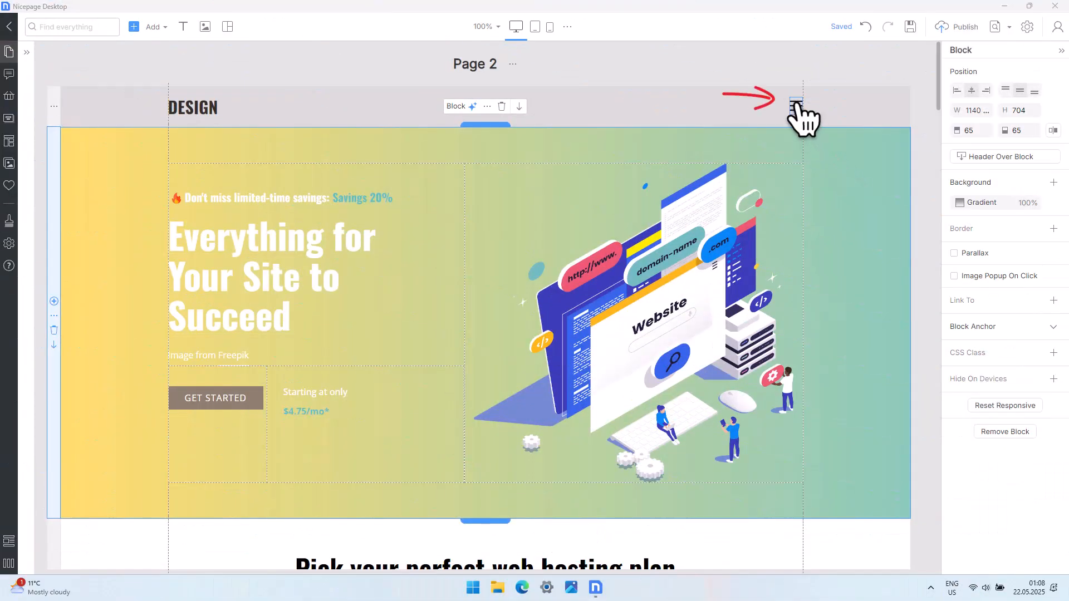
{"action": "left_click", "coordinate": [795, 101]}
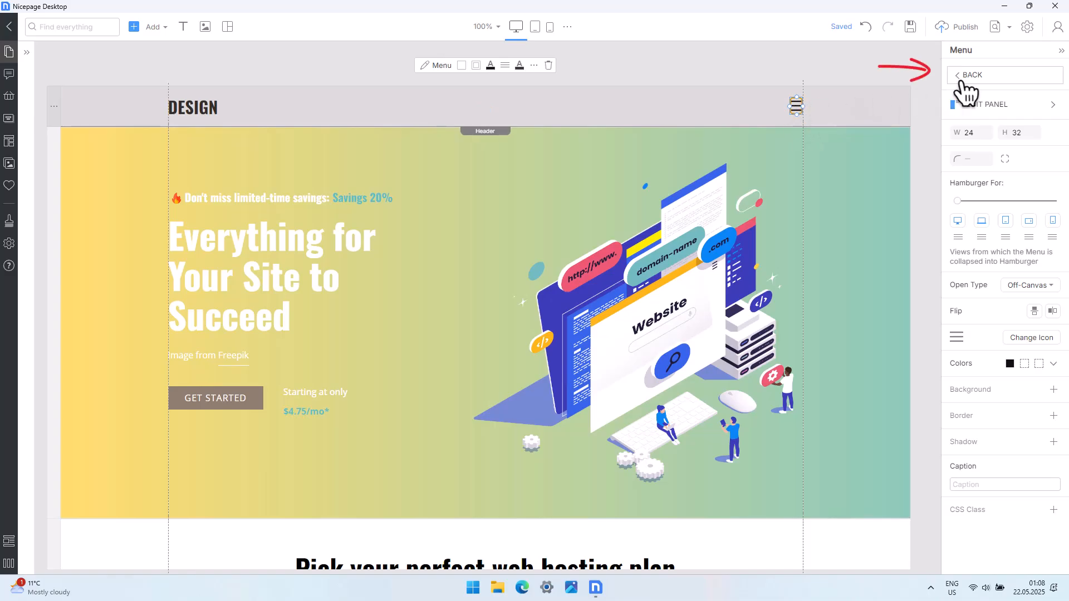
{"action": "left_click", "coordinate": [967, 75]}
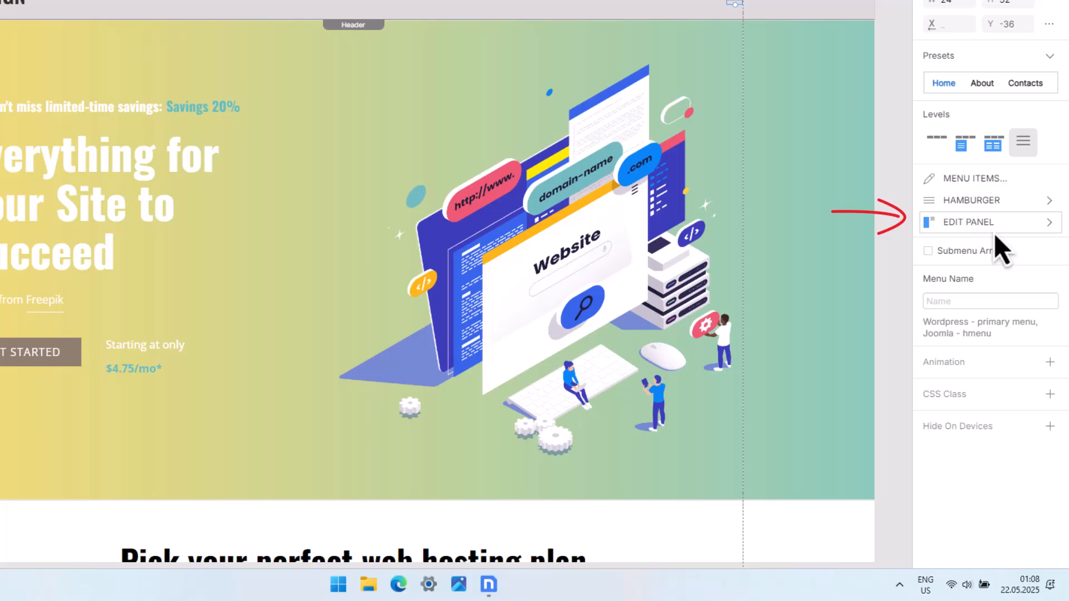
{"action": "left_click", "coordinate": [967, 222]}
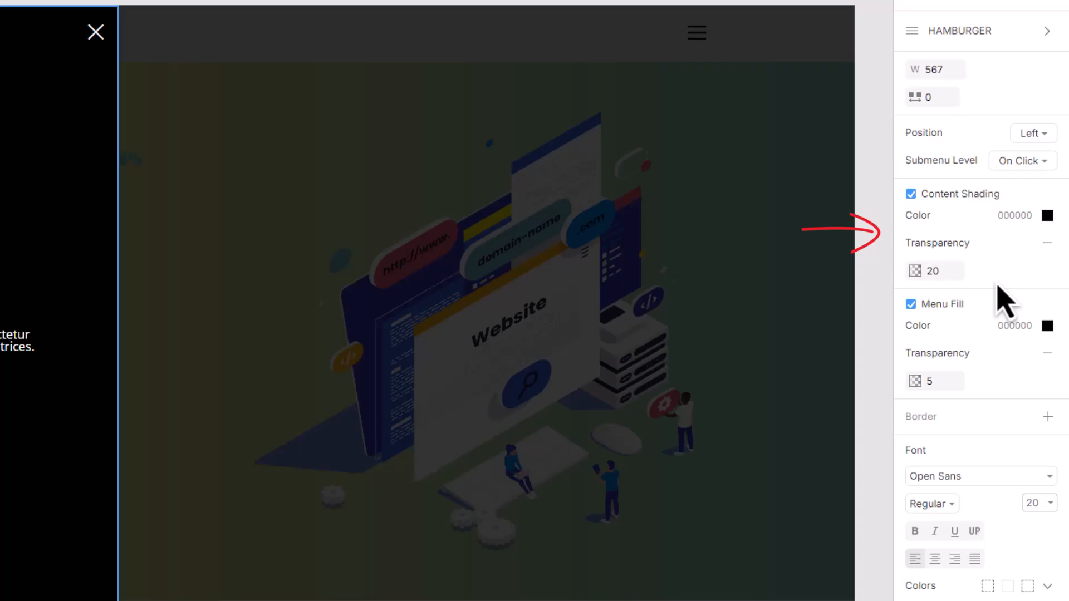
Step: Keep Content Shading Transparency at 20 and drag the panel's right edge to width 605
{"action": "type", "text": "2"}
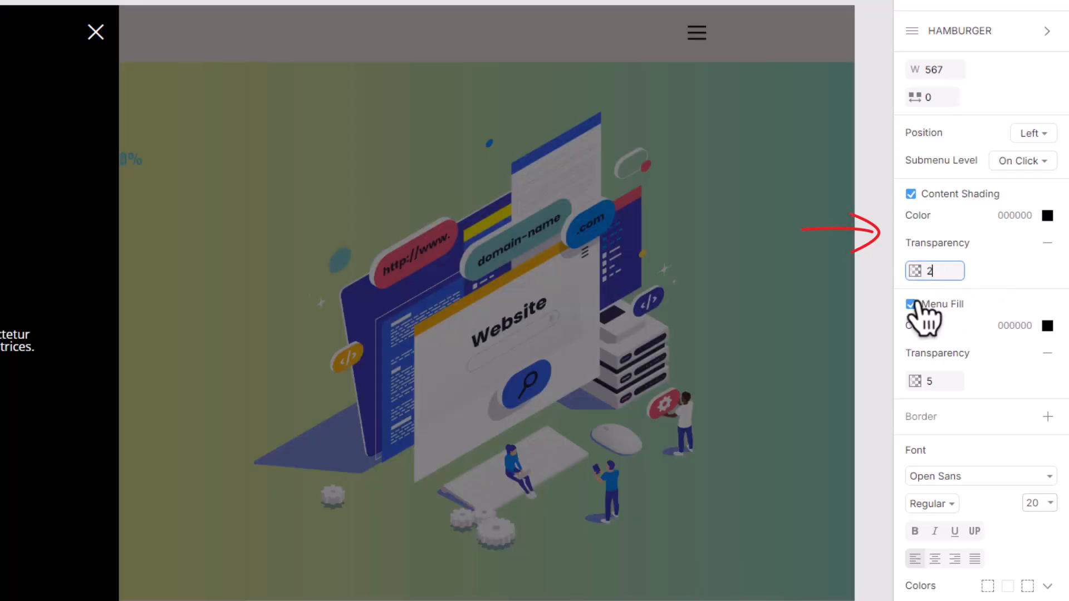
{"action": "type", "text": "0"}
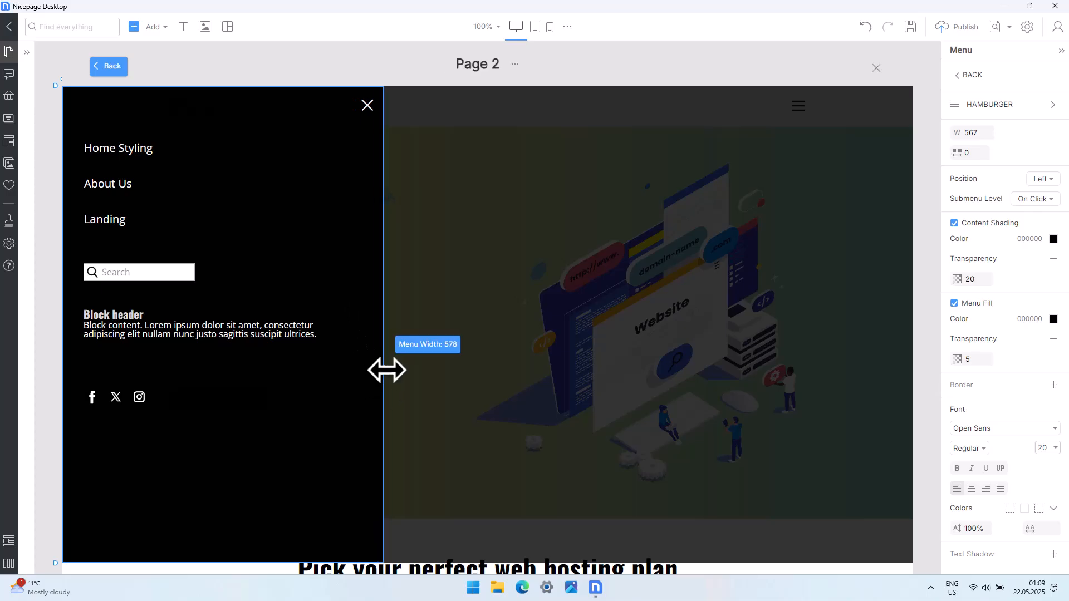
{"action": "left_click_drag", "start_coordinate": [387, 370], "coordinate": [399, 369]}
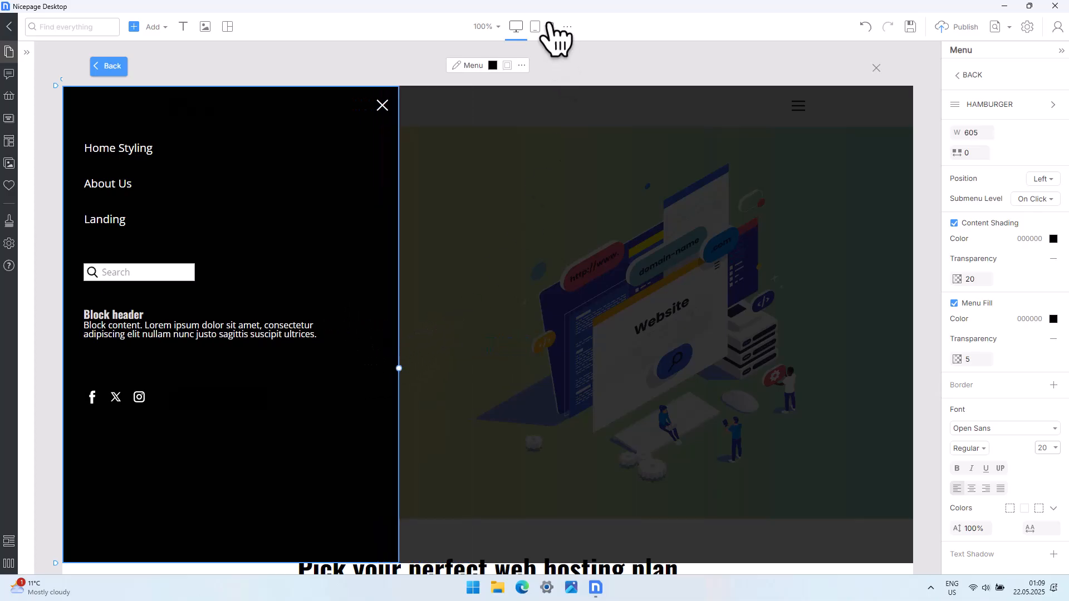
{"action": "left_click", "coordinate": [549, 26]}
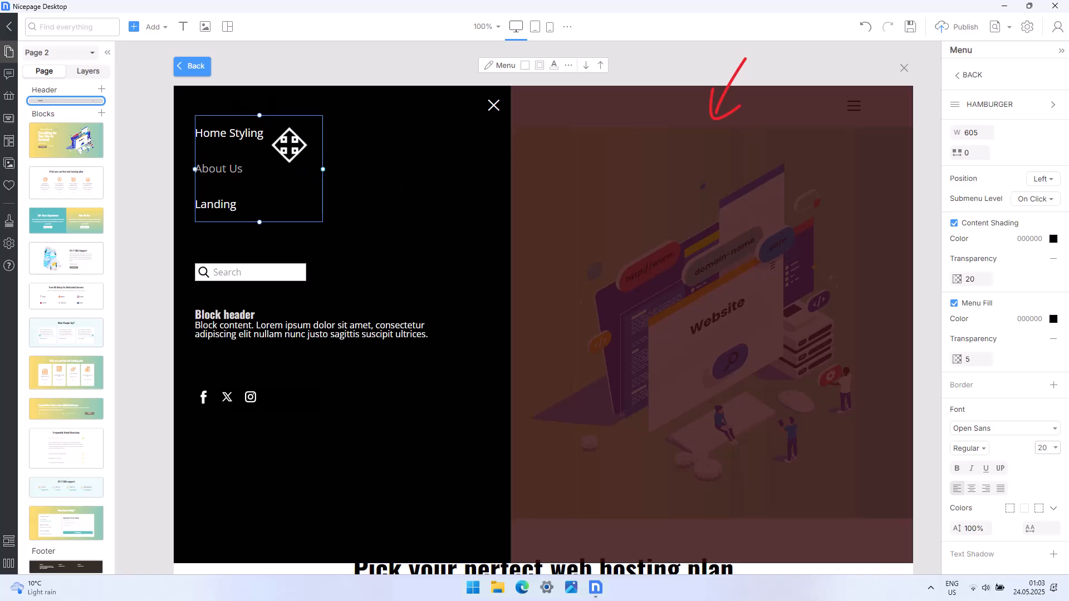
Step: Insert a Login element from Header and Menu below the panel's social icons
{"action": "left_click", "coordinate": [151, 27]}
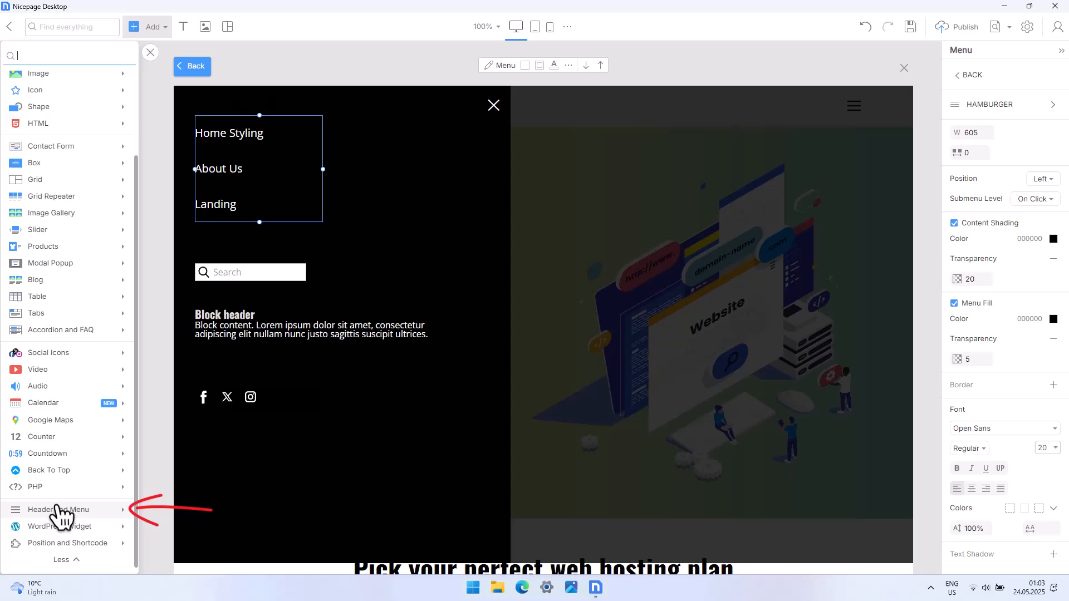
{"action": "left_click", "coordinate": [58, 509]}
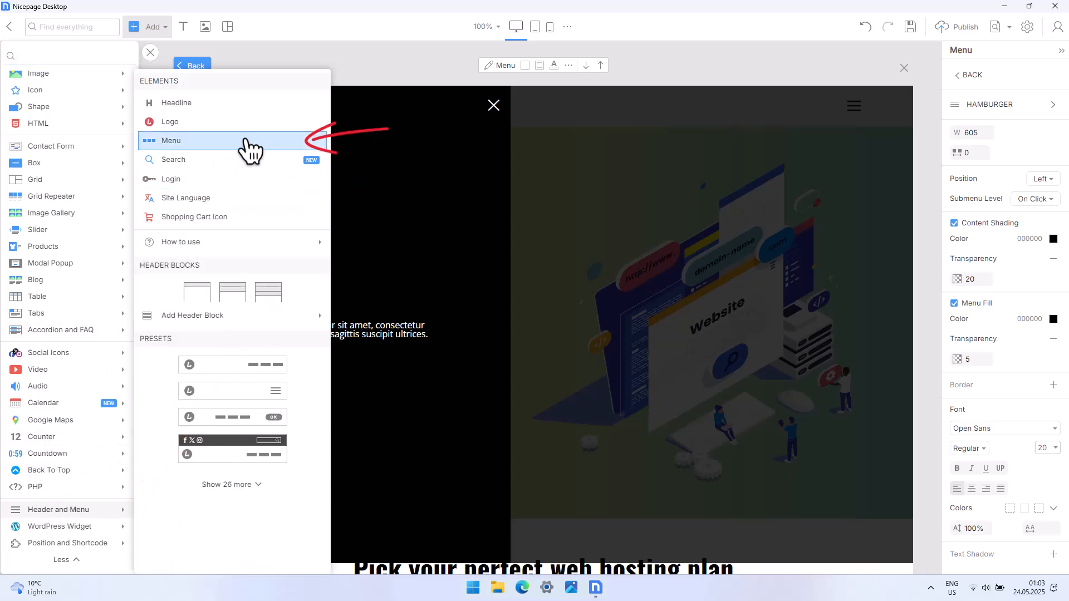
{"action": "left_click", "coordinate": [172, 140]}
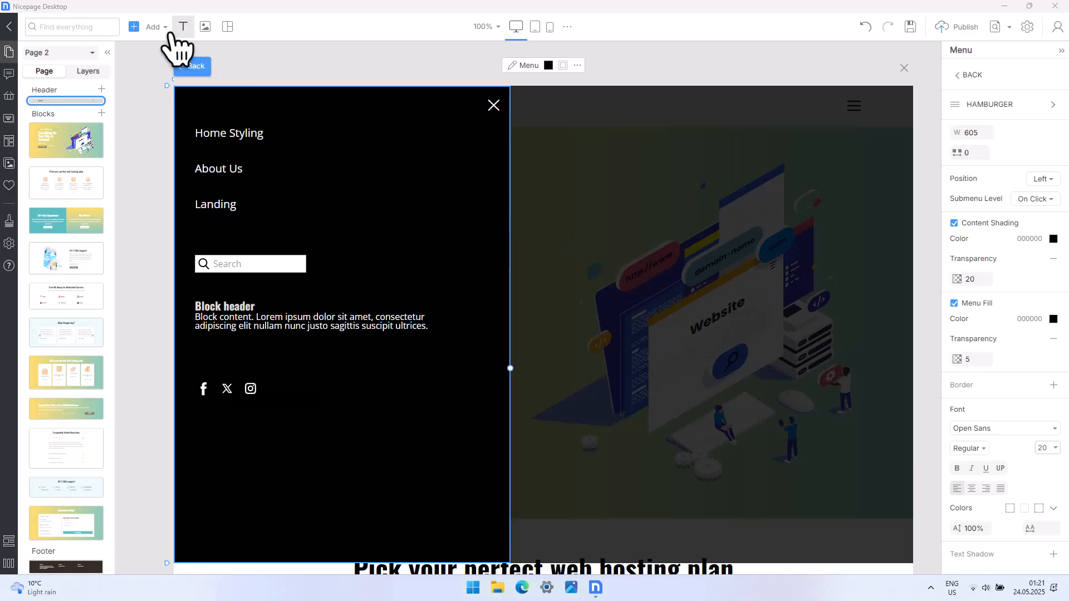
{"action": "left_click", "coordinate": [152, 26]}
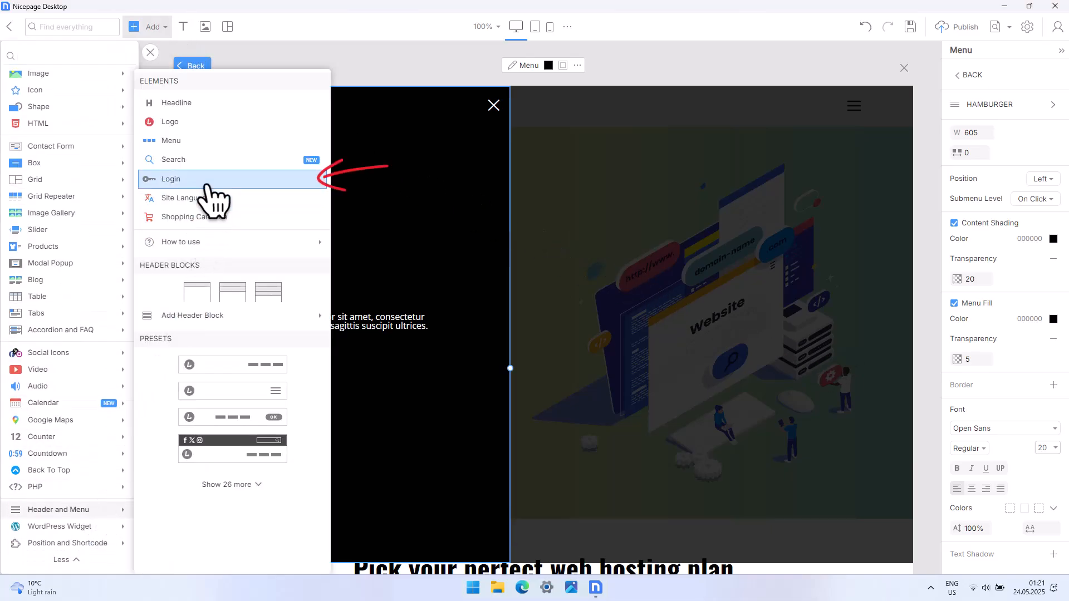
{"action": "left_click", "coordinate": [171, 178]}
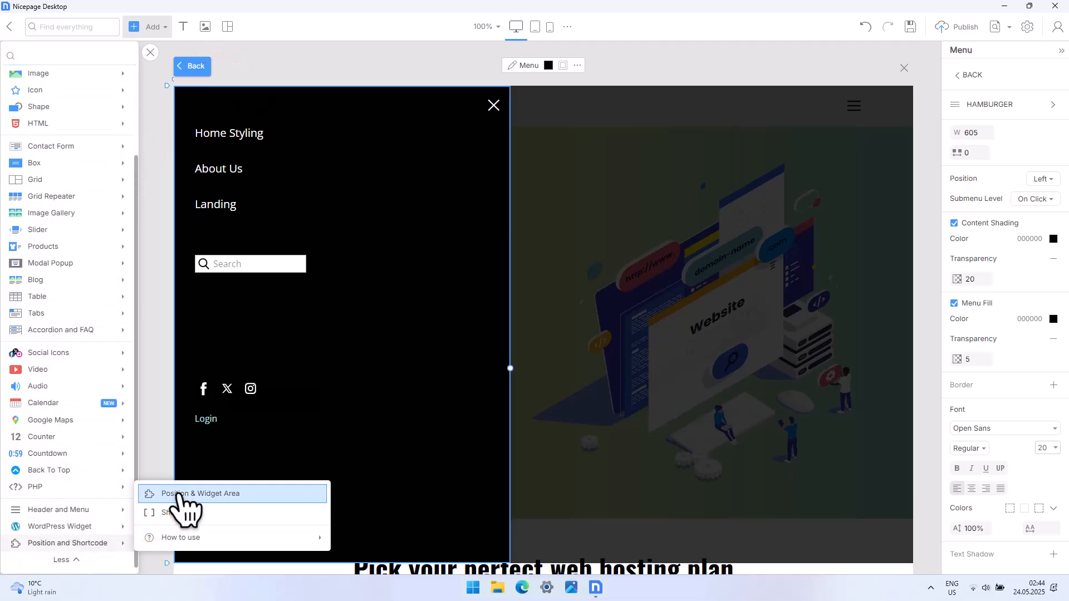
Step: Insert a Position & Widget Area into the panel and move it below the Login link
{"action": "left_click", "coordinate": [201, 493]}
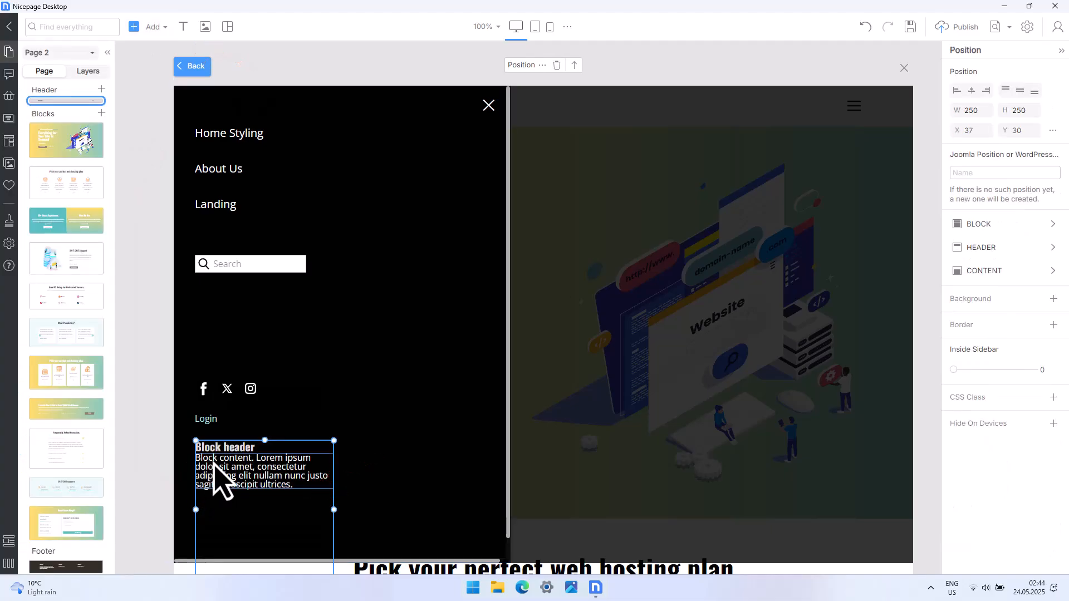
{"action": "left_click_drag", "start_coordinate": [265, 509], "coordinate": [330, 363]}
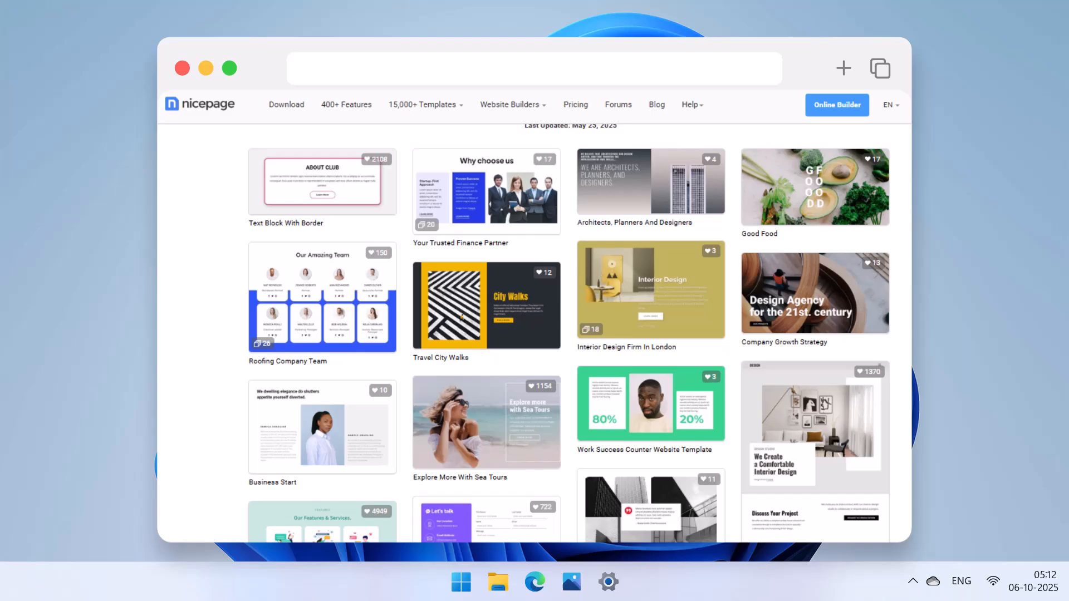
{"action": "scroll", "scroll_direction": "down", "scroll_amount": 3}
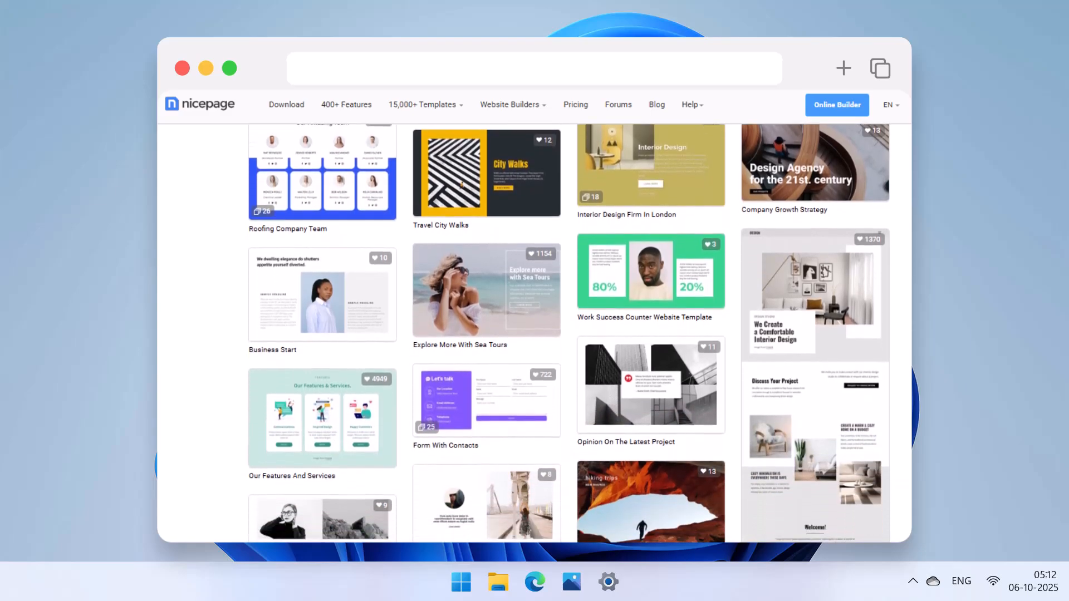
{"action": "scroll", "scroll_direction": "down", "scroll_amount": 3}
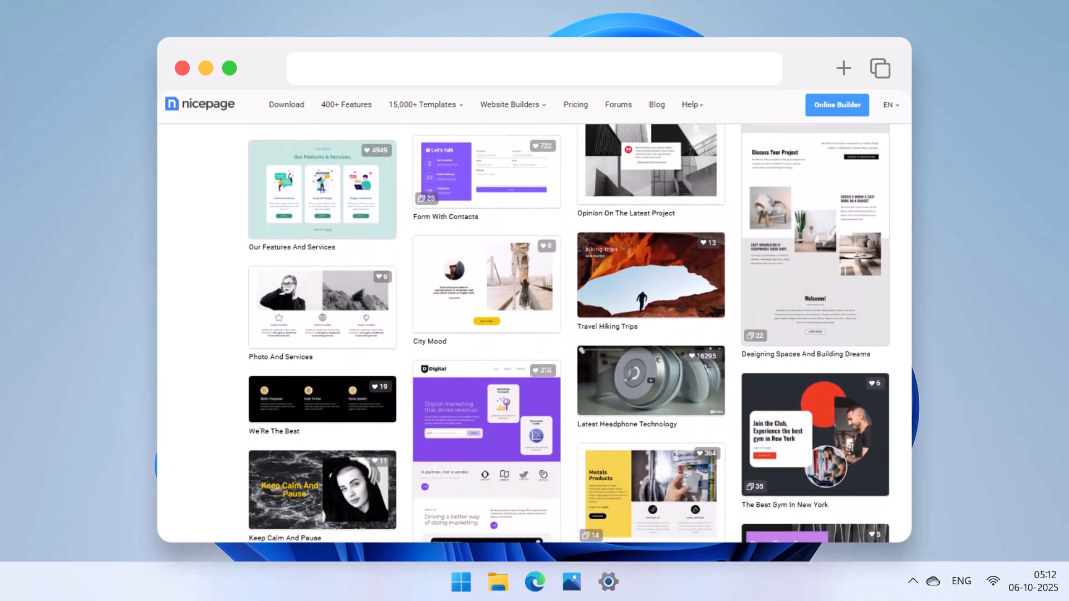
{"action": "scroll", "scroll_direction": "down", "scroll_amount": 3}
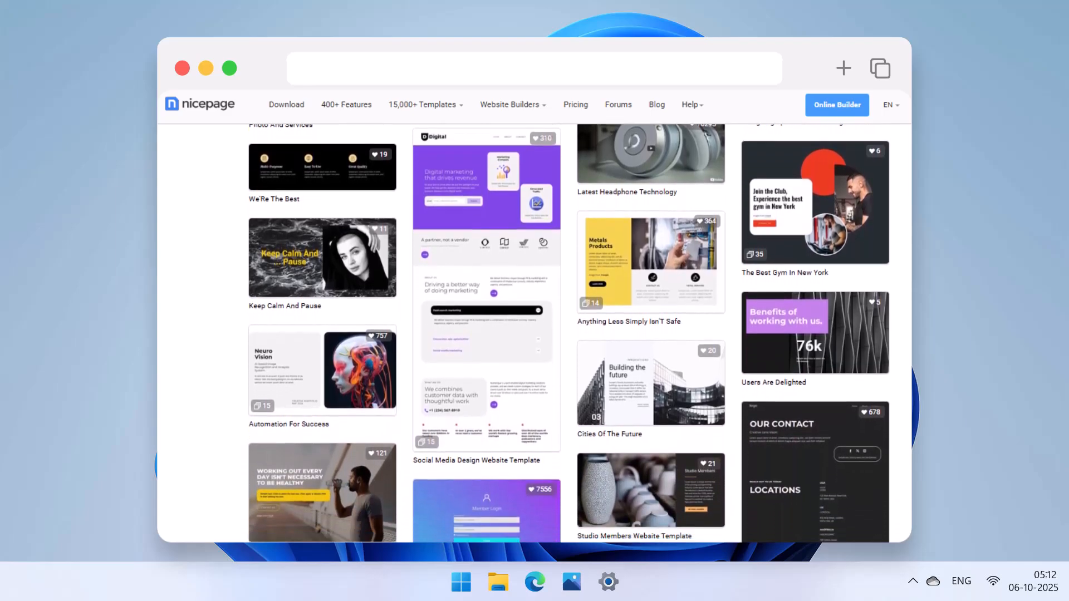
{"action": "scroll", "scroll_direction": "down", "scroll_amount": 3}
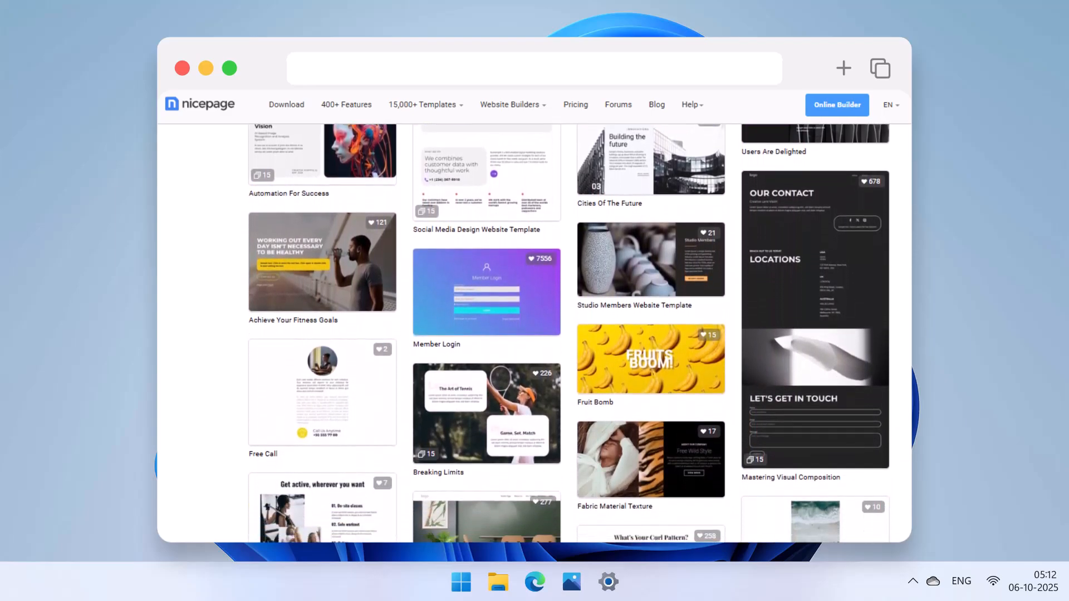
{"action": "scroll", "scroll_direction": "down", "scroll_amount": 3}
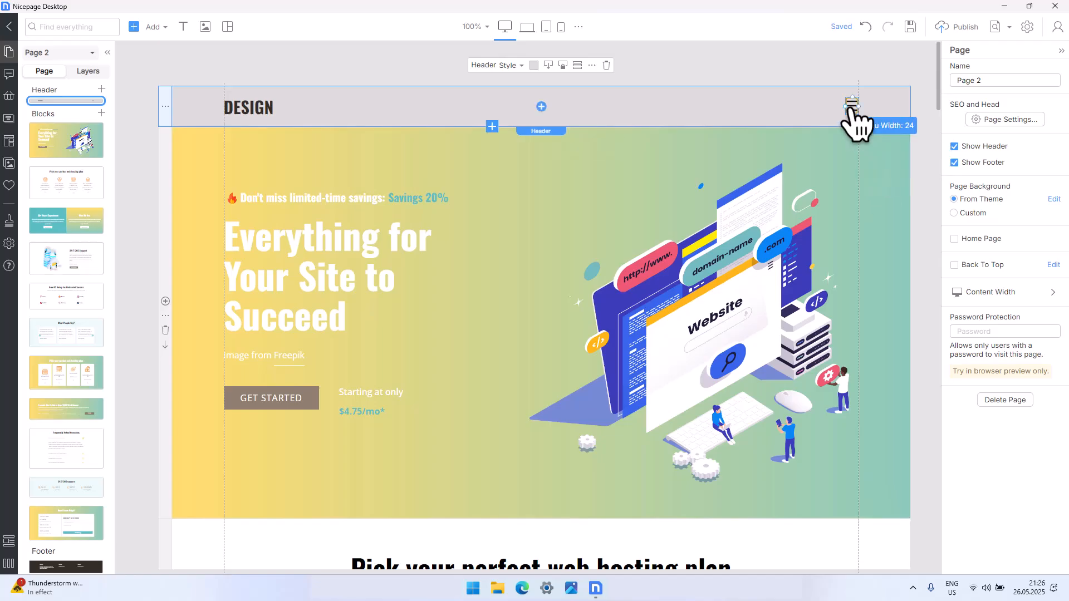
Step: Reopen the hamburger's off-canvas panel and choose the 50% preset width
{"action": "left_click", "coordinate": [852, 106]}
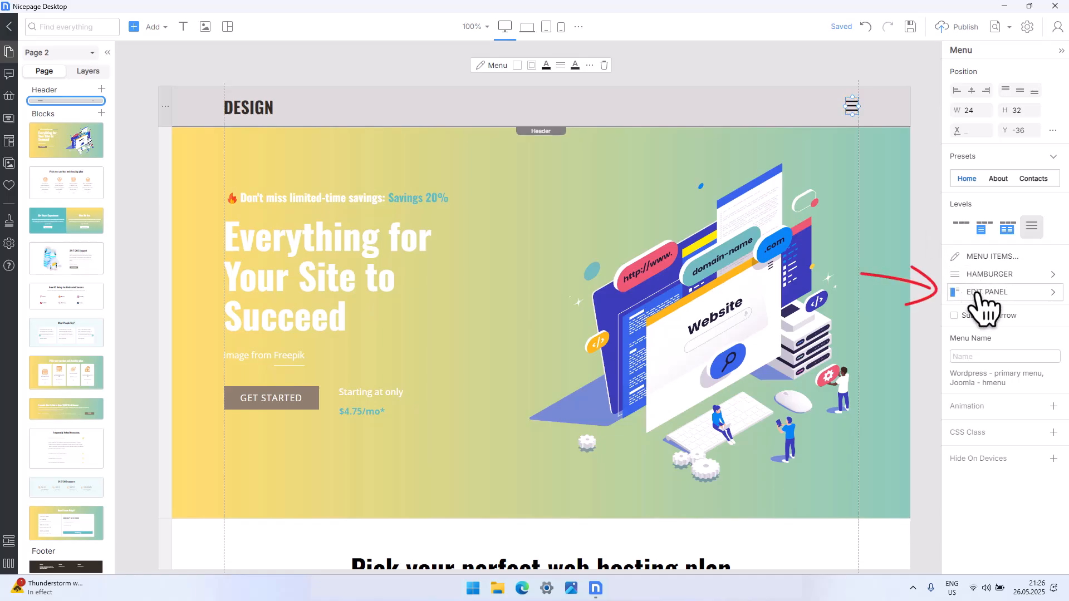
{"action": "left_click", "coordinate": [988, 292]}
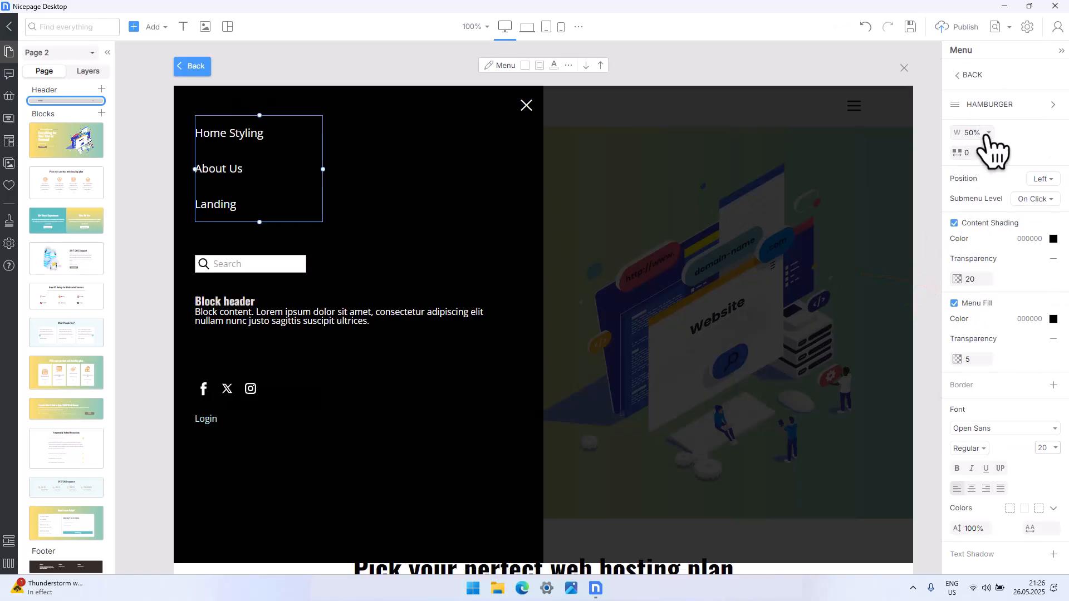
{"action": "left_click", "coordinate": [988, 133]}
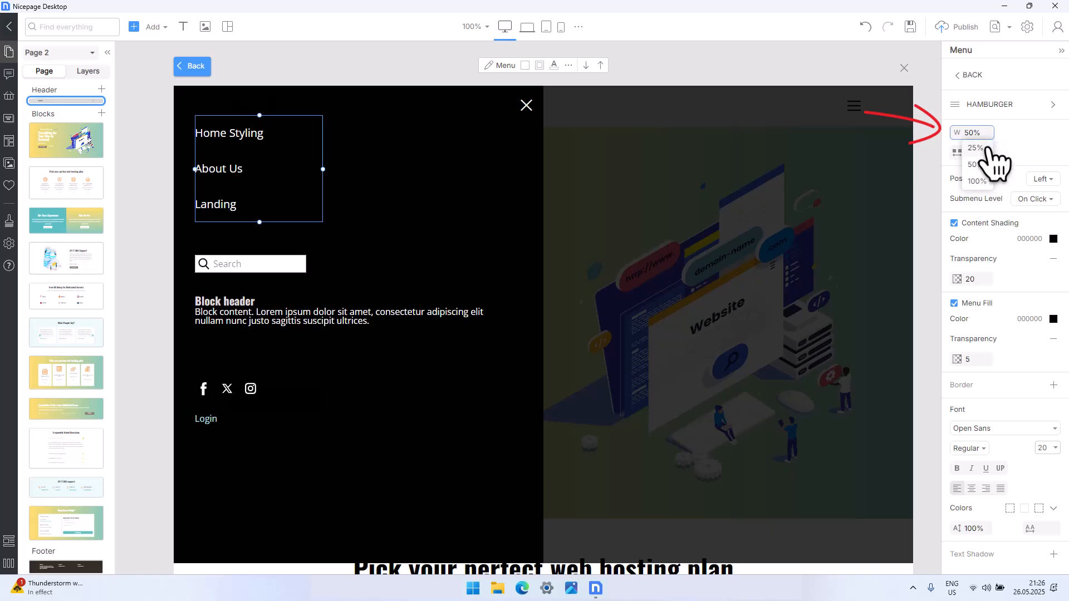
{"action": "left_click", "coordinate": [968, 148]}
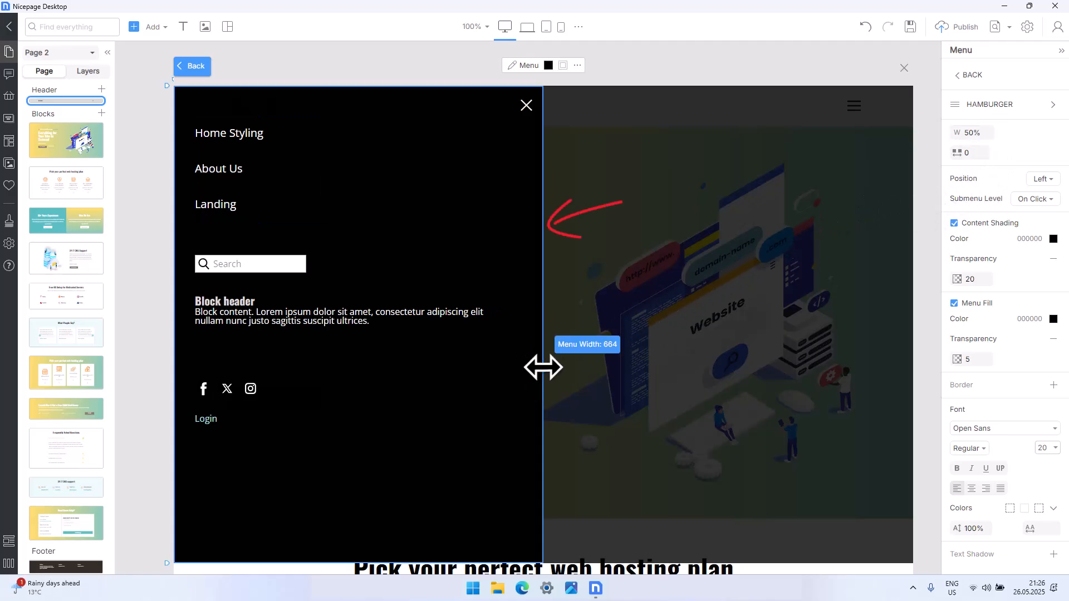
Step: Drag the panel to width 649 and set Between Menu Items spacing to 0
{"action": "left_click_drag", "start_coordinate": [542, 367], "coordinate": [534, 363]}
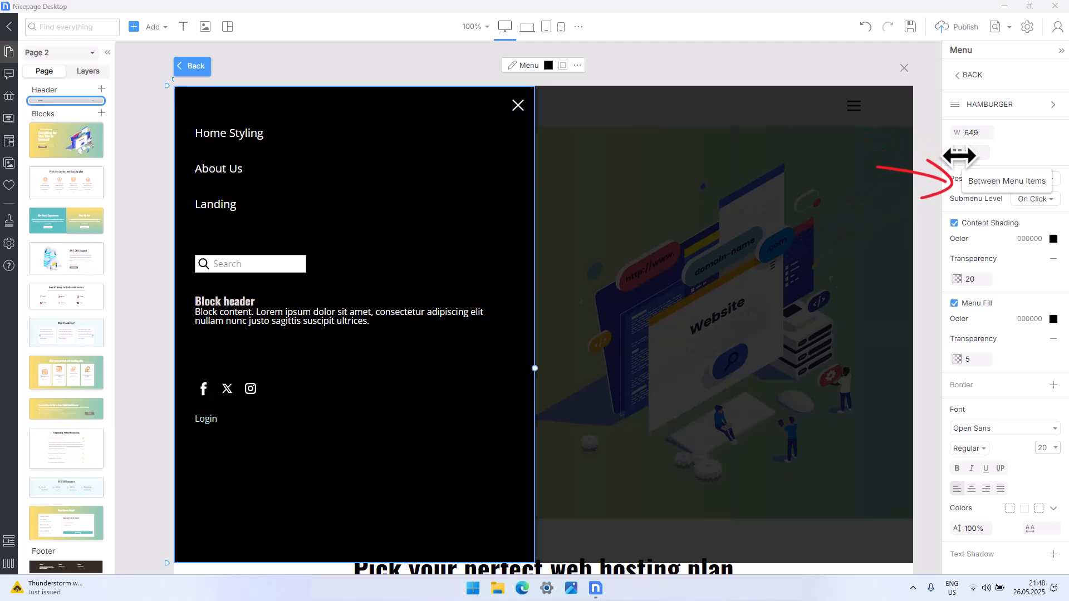
{"action": "type", "text": "15"}
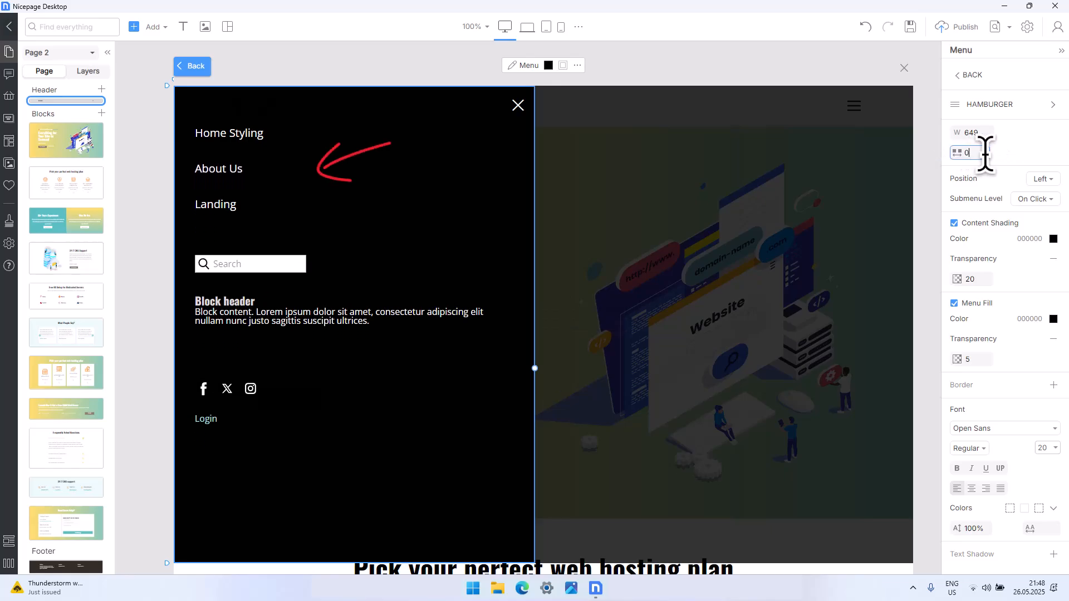
{"action": "type", "text": "15"}
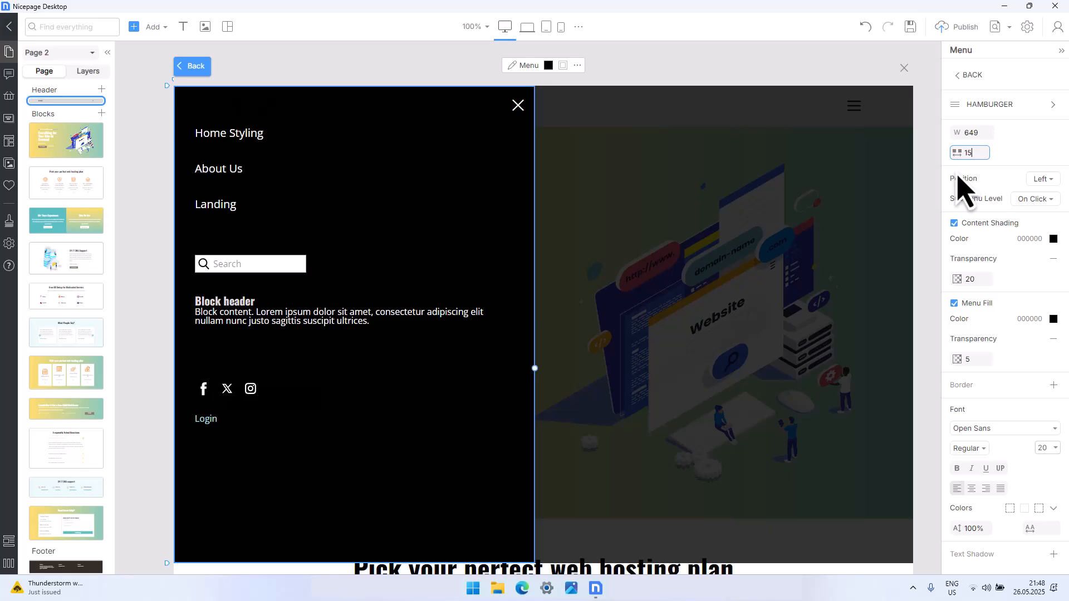
{"action": "type", "text": "0"}
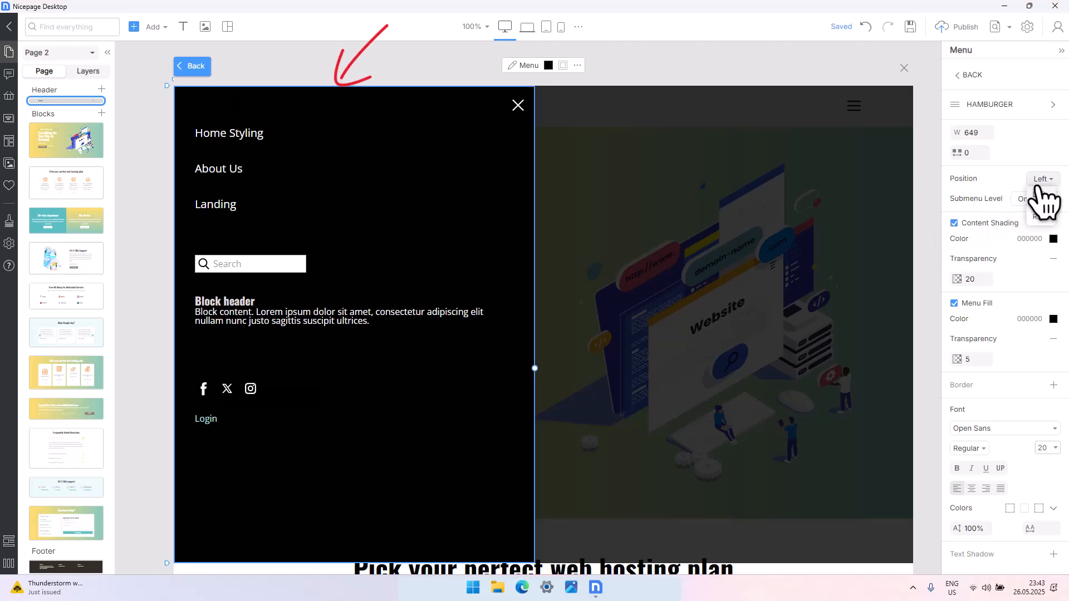
Step: Switch the panel Position to Right, then reopen the Position choices
{"action": "left_click", "coordinate": [1043, 178]}
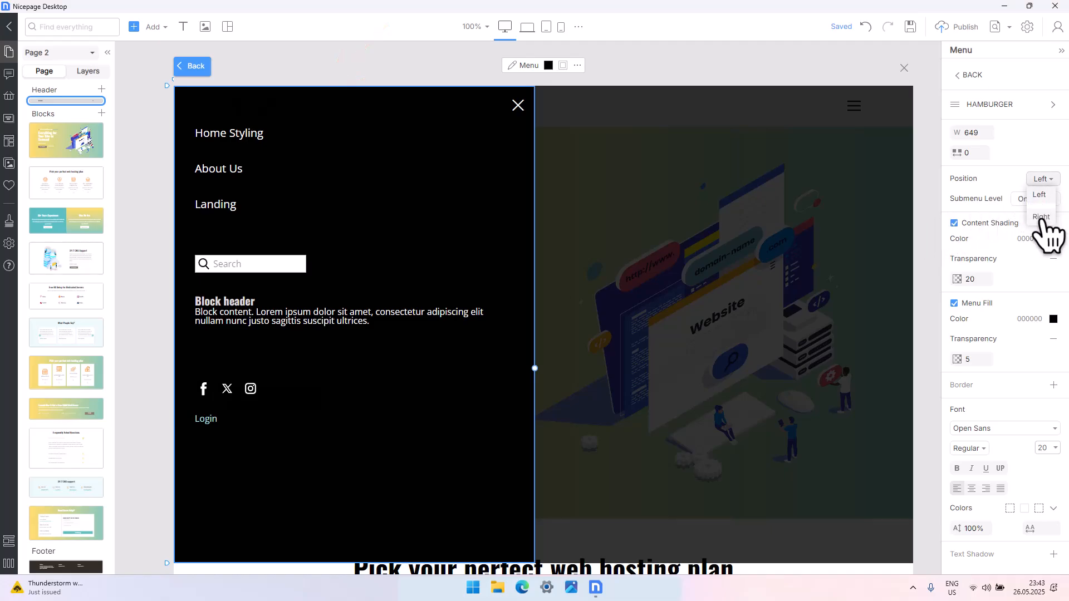
{"action": "left_click", "coordinate": [1040, 217]}
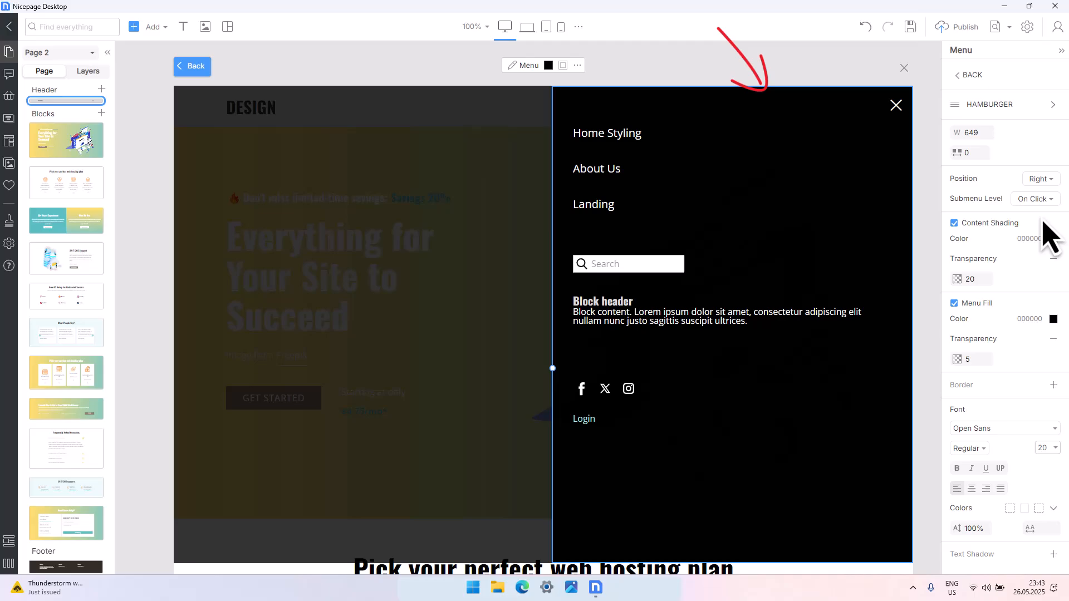
{"action": "left_click", "coordinate": [1038, 178]}
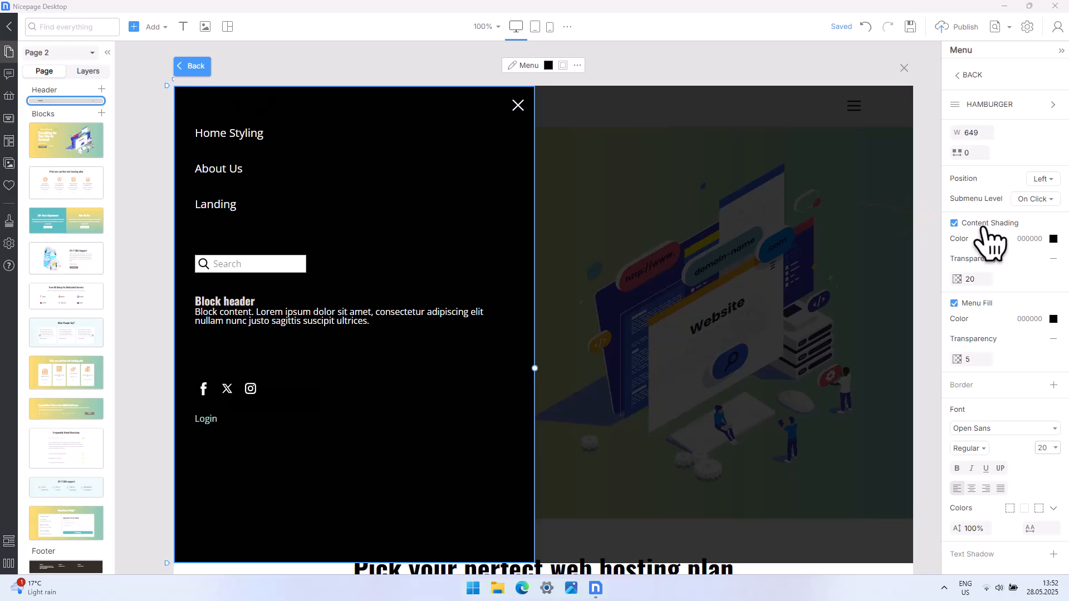
Step: Toggle Content Shading off and back on, then try a yellow Menu Fill for the panel
{"action": "left_click", "coordinate": [955, 223]}
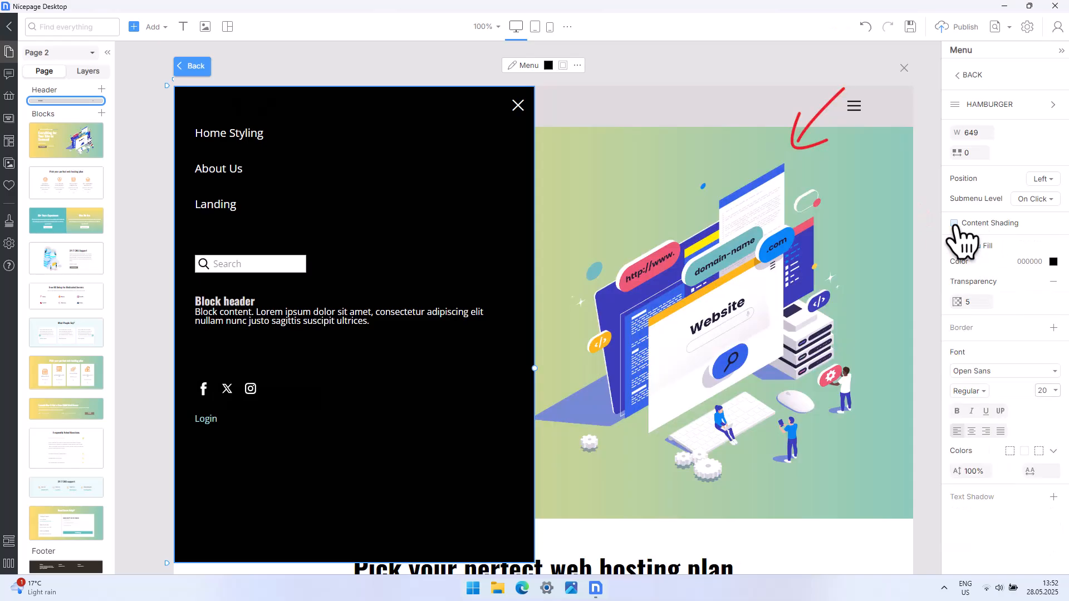
{"action": "left_click", "coordinate": [954, 223]}
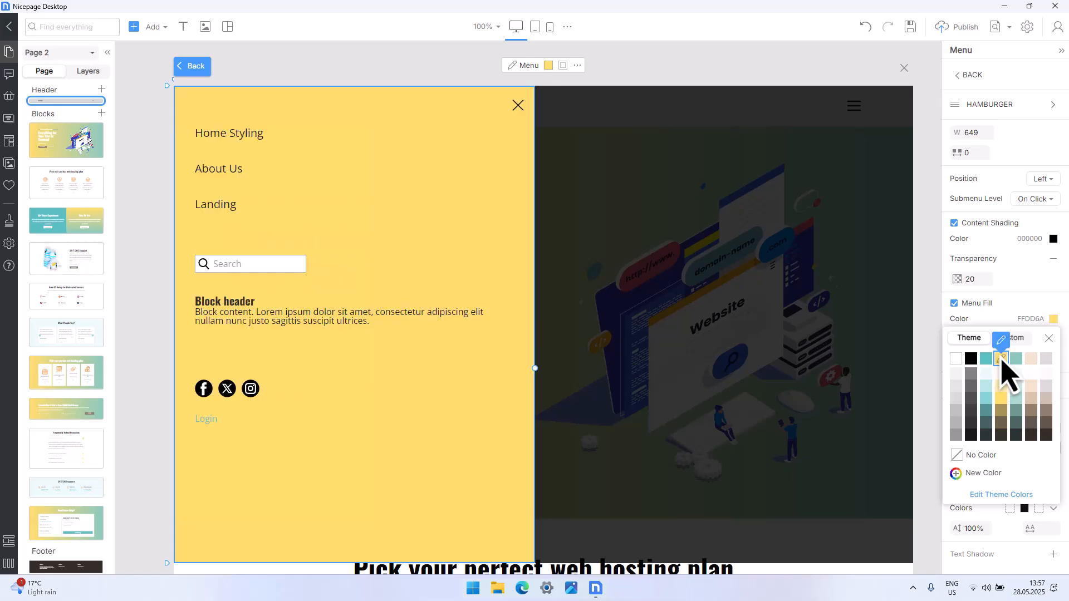
{"action": "left_click", "coordinate": [970, 358]}
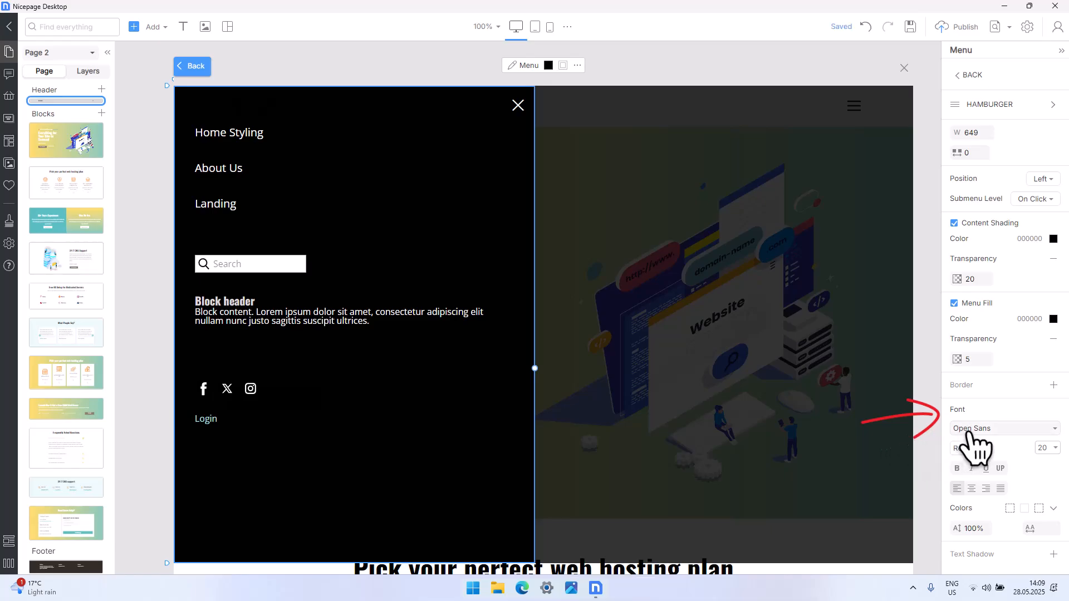
{"action": "left_click", "coordinate": [1002, 427]}
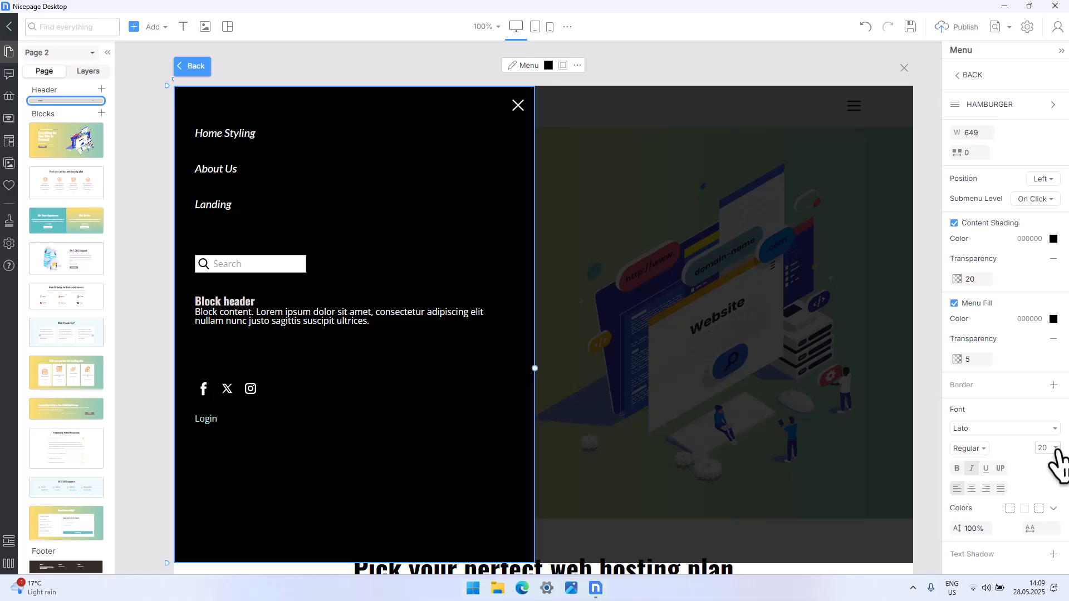
{"action": "left_click", "coordinate": [1057, 445]}
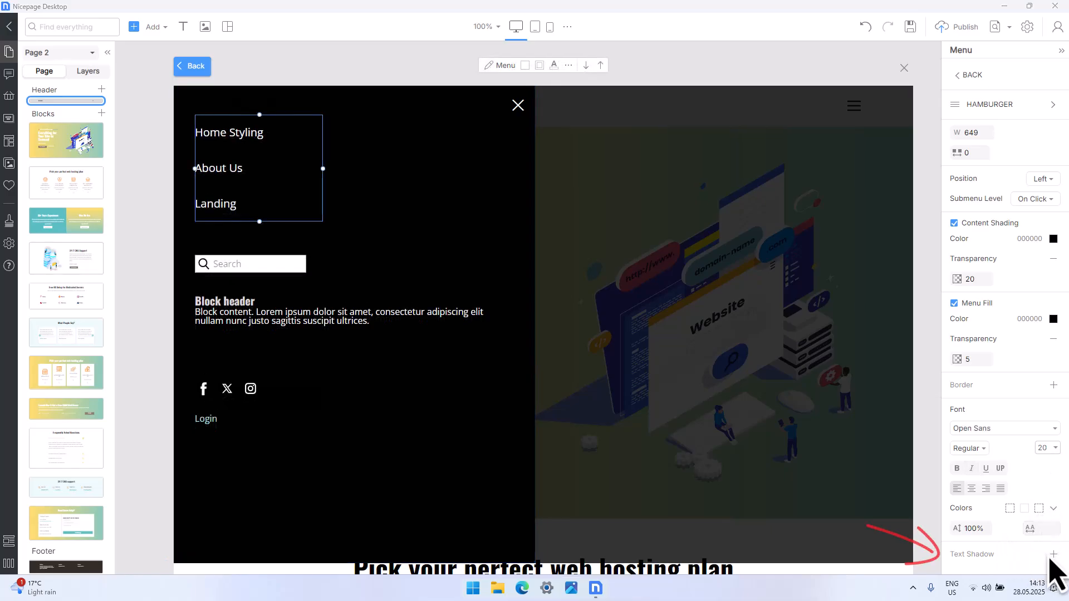
{"action": "left_click", "coordinate": [1053, 554]}
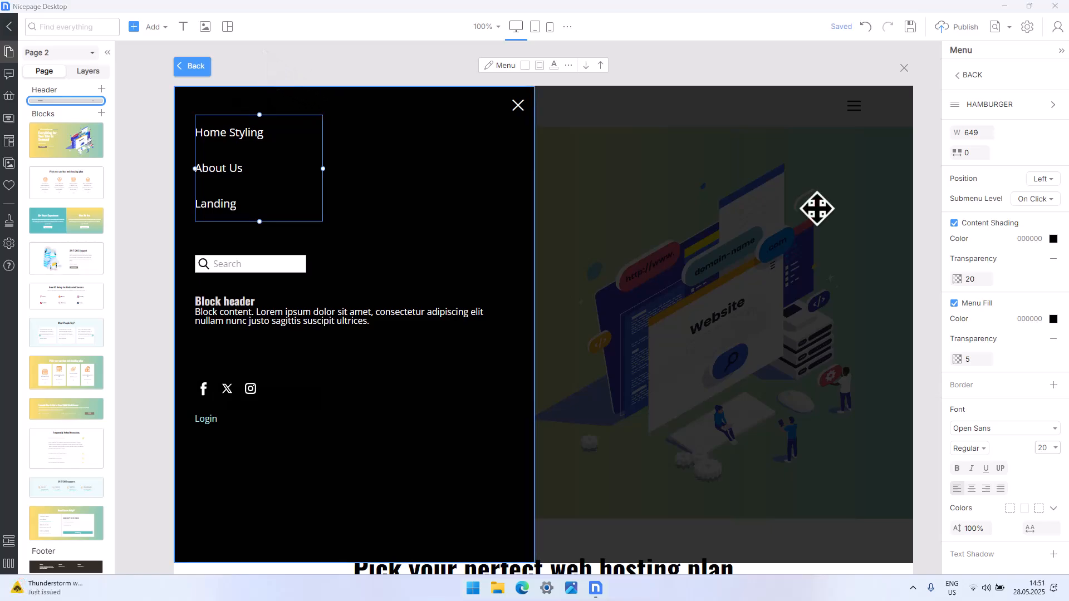
Step: Run a Quick preview and open the hamburger to reveal the black off-canvas menu
{"action": "left_click", "coordinate": [1010, 27]}
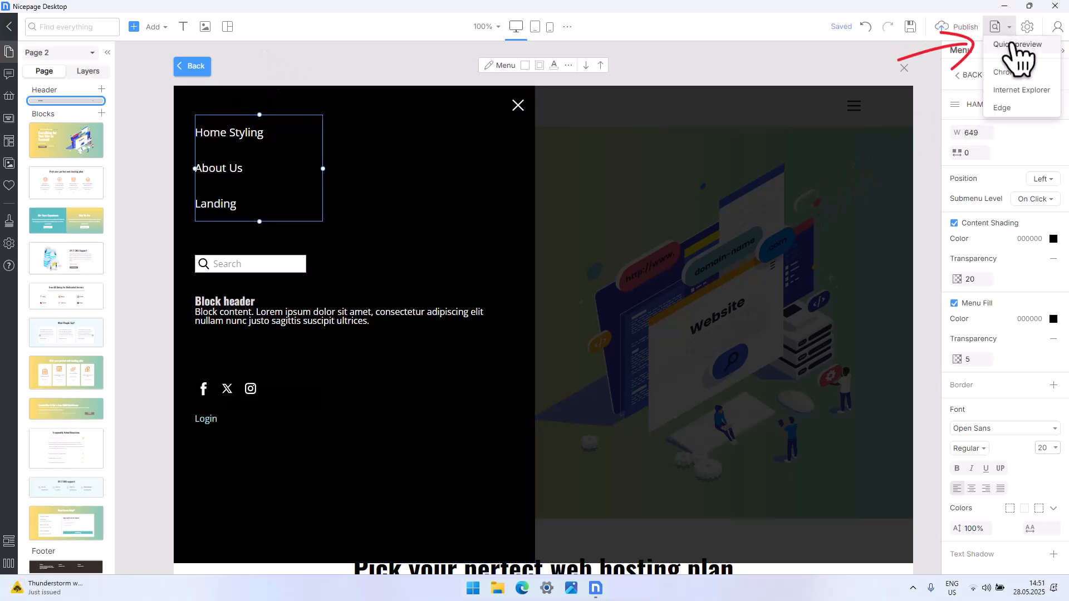
{"action": "left_click", "coordinate": [1010, 26]}
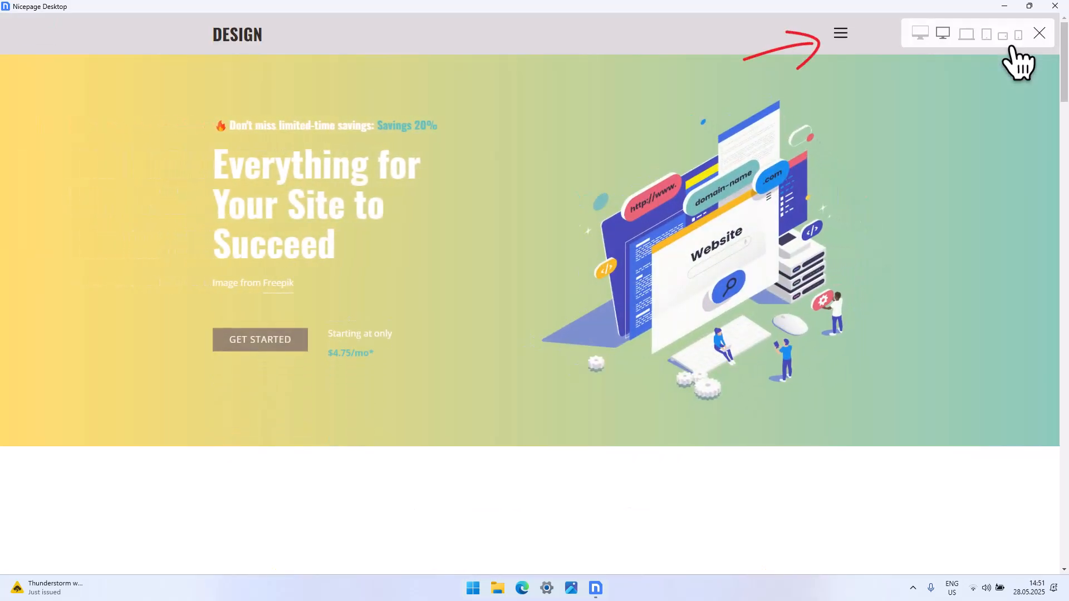
{"action": "left_click", "coordinate": [841, 32]}
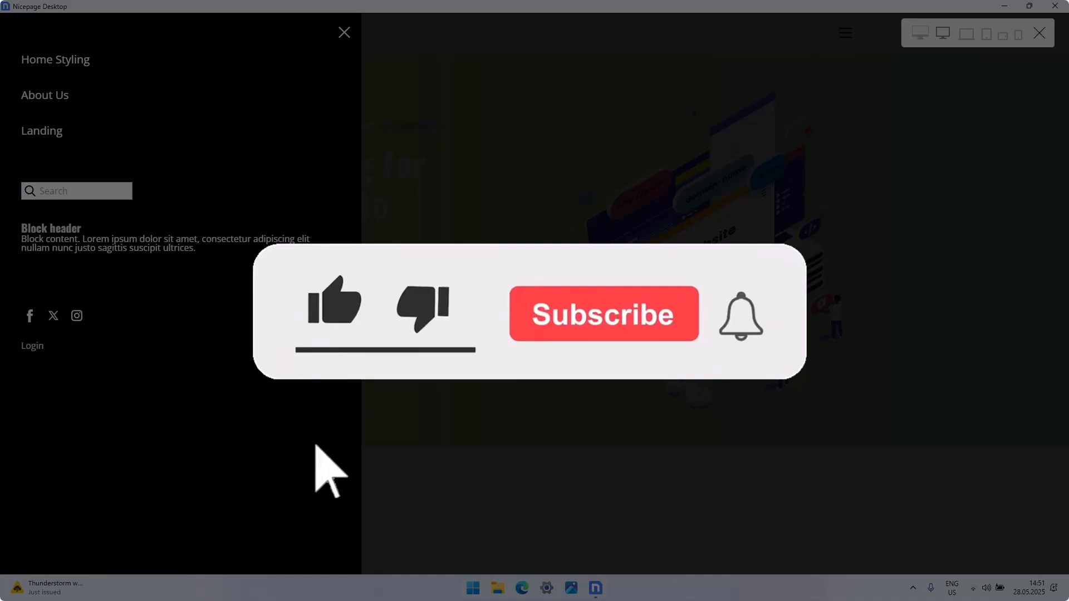
{"action": "left_click", "coordinate": [333, 302]}
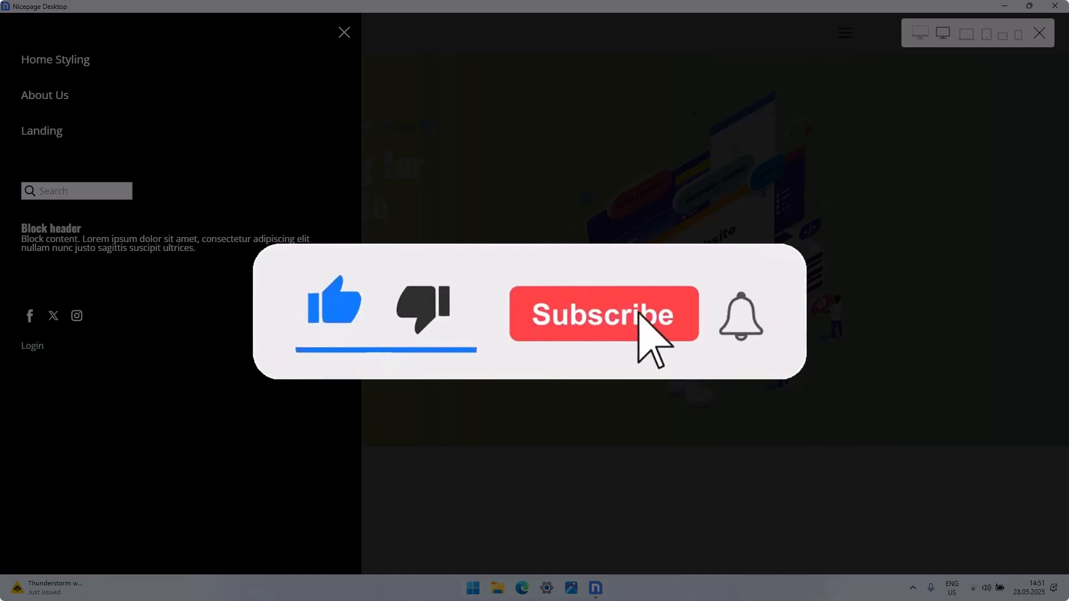